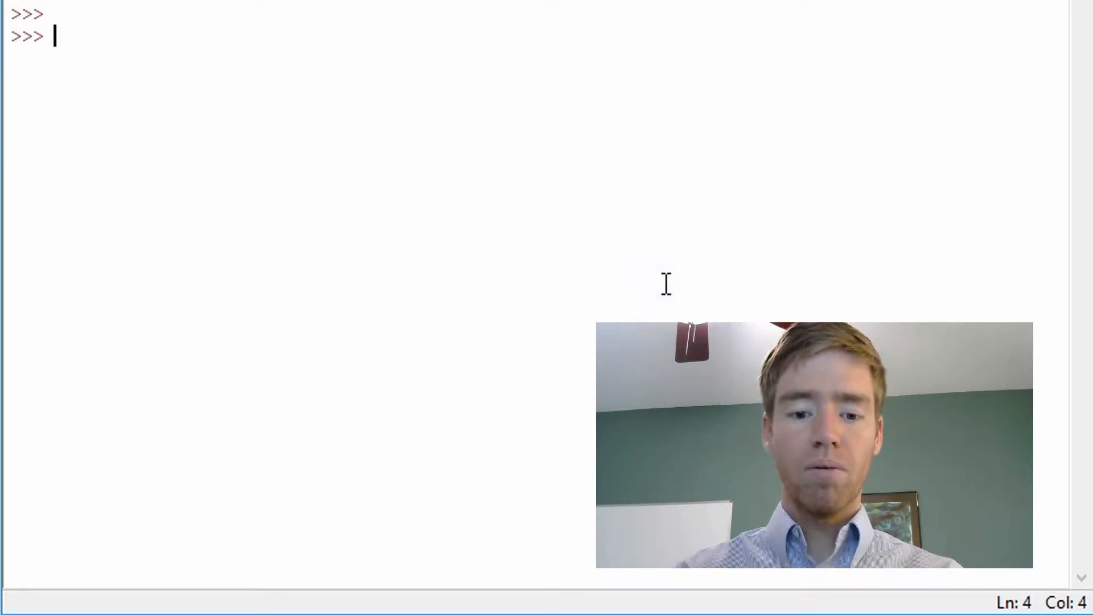
Run 'from nltk.corpus import gutenberg' to load the Gutenberg corpus.
type("from")
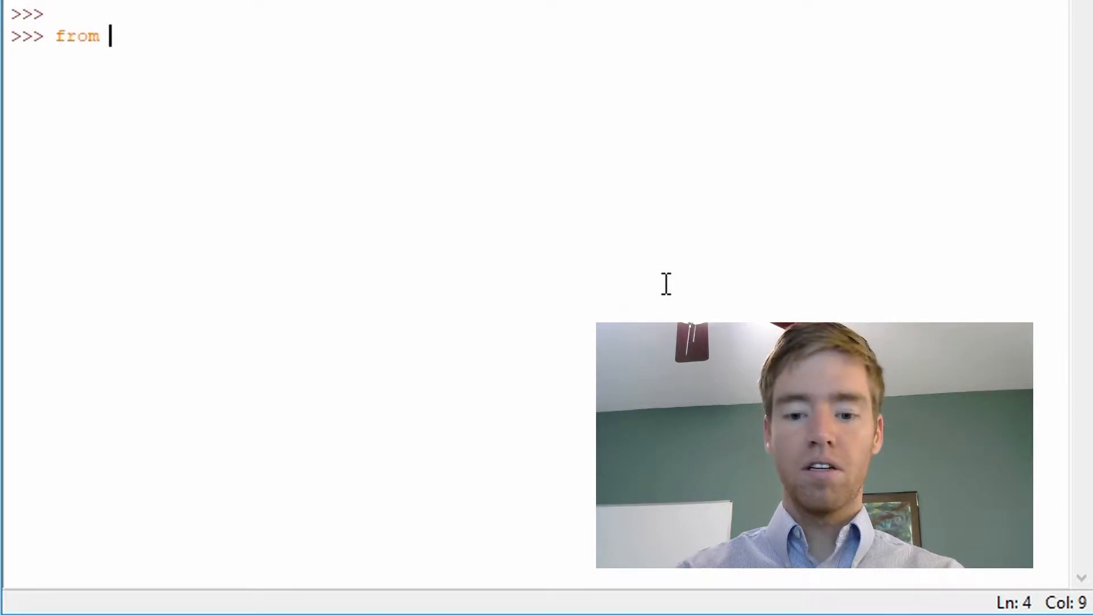
type("nltk.")
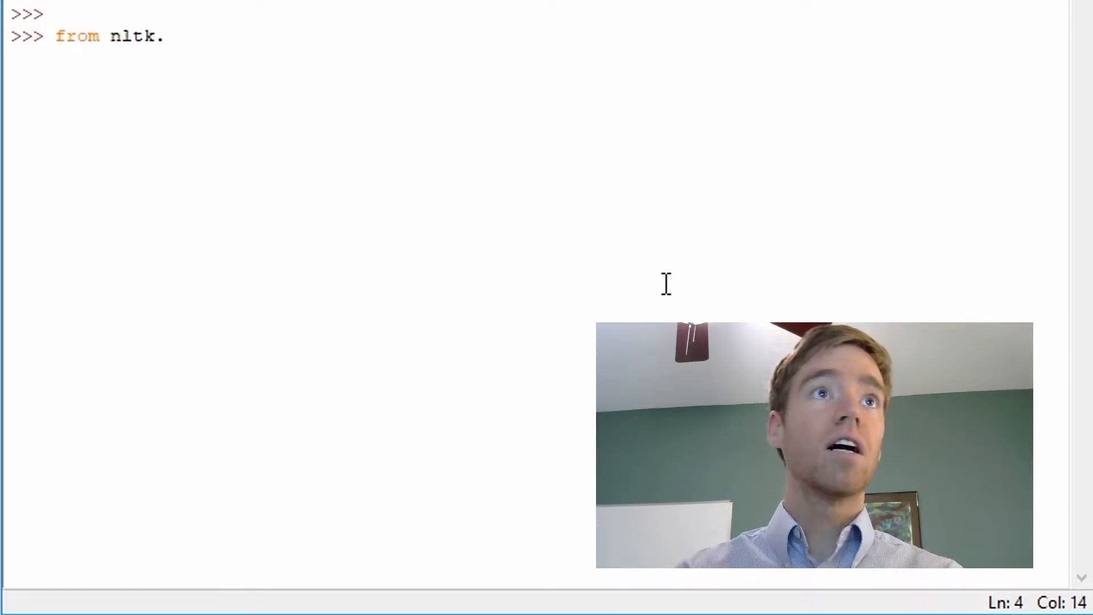
type("corpu")
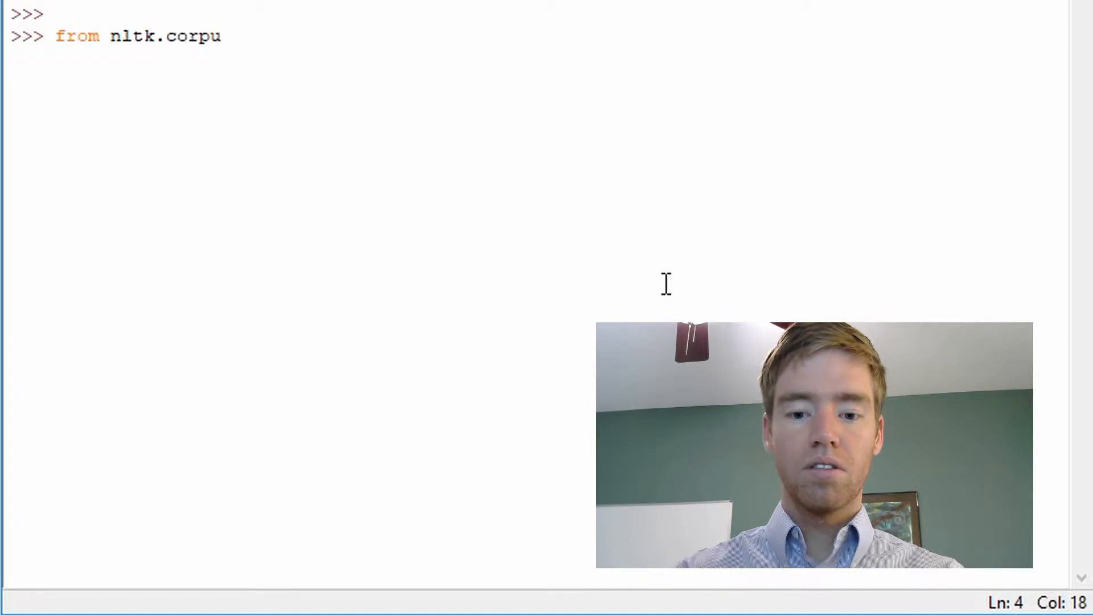
type("s impo")
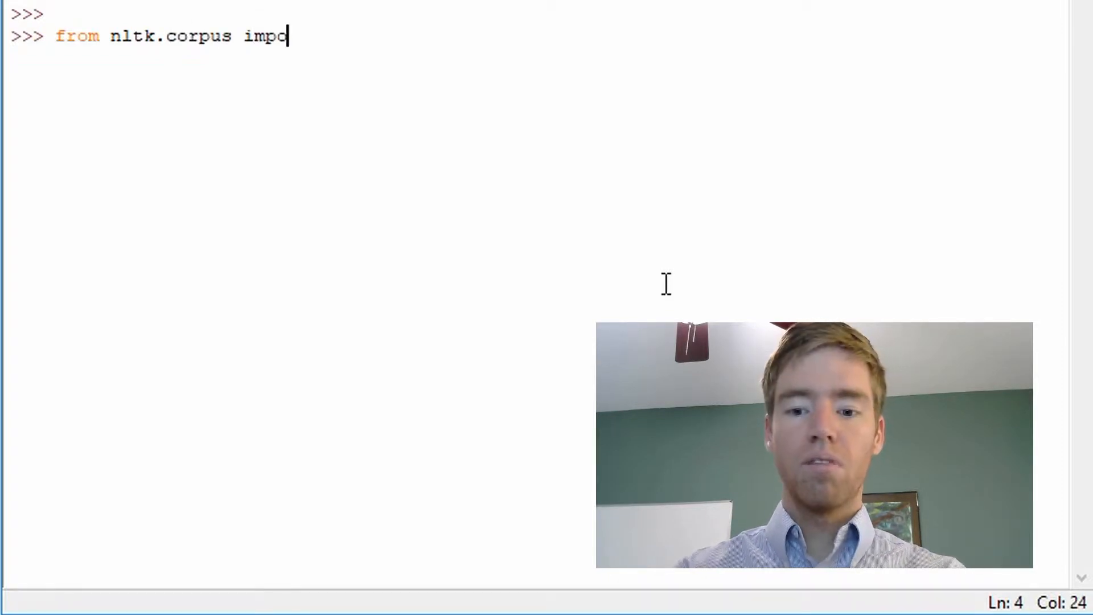
type("rt")
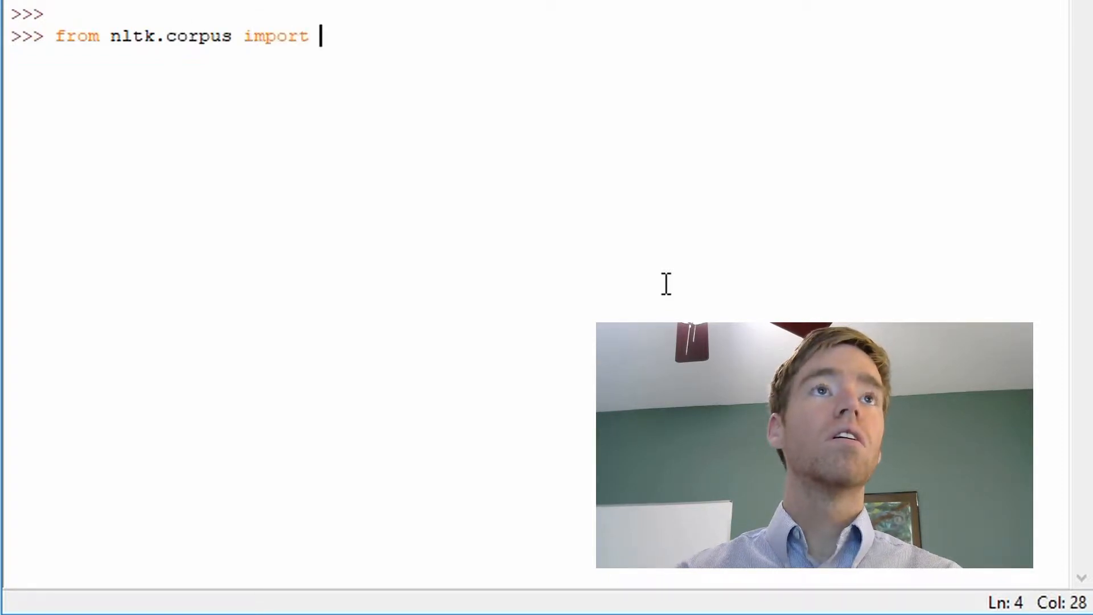
type("gutenberg")
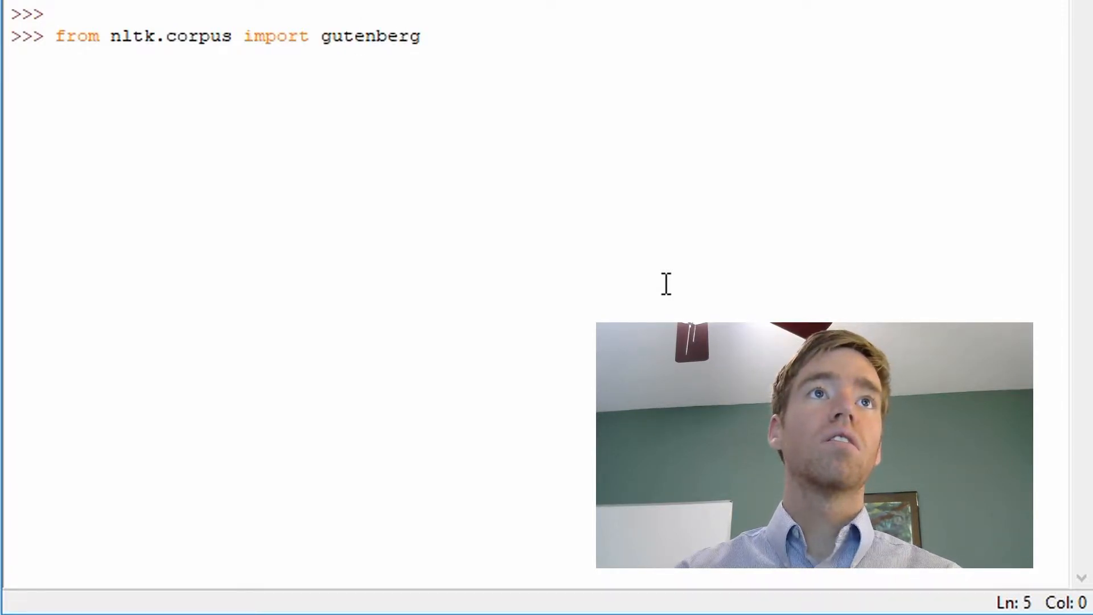
key("Return")
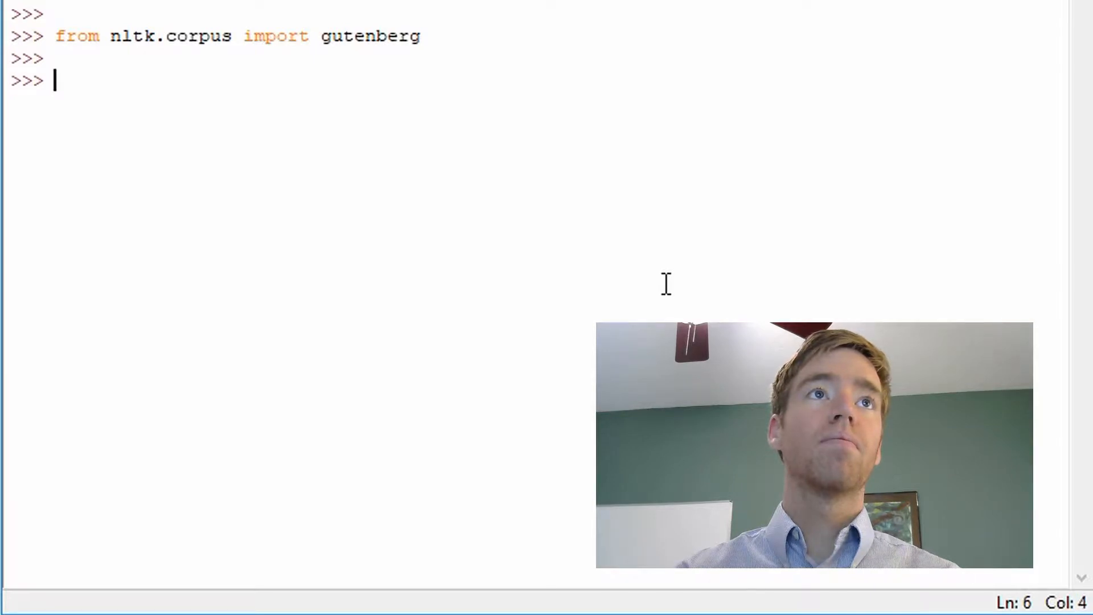
Run gutenberg.fileids() to list the corpus texts including blake-poems.txt.
type("g")
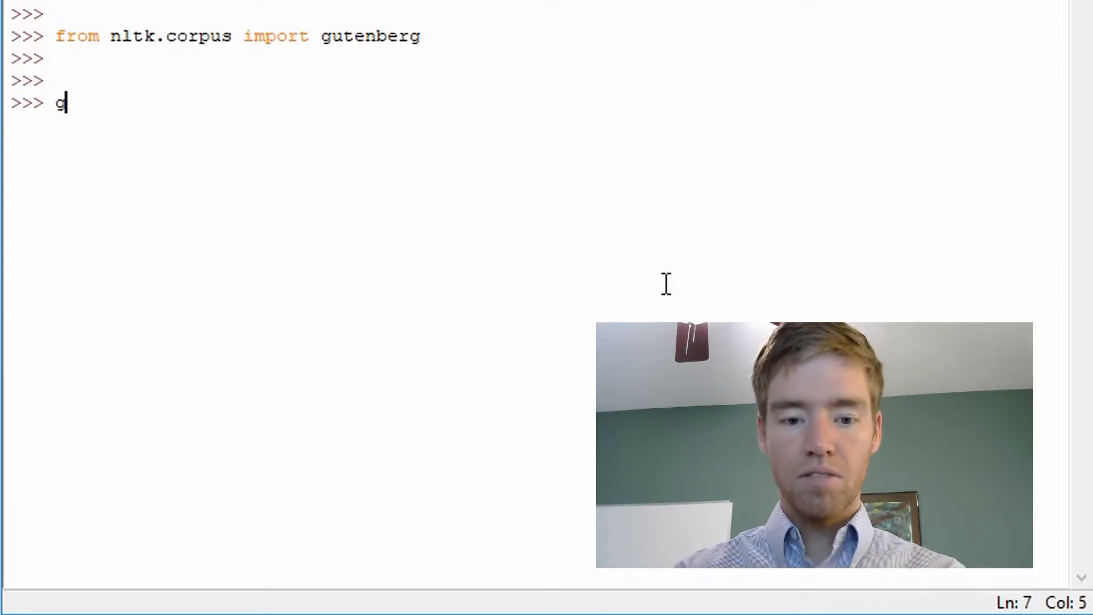
type("uten")
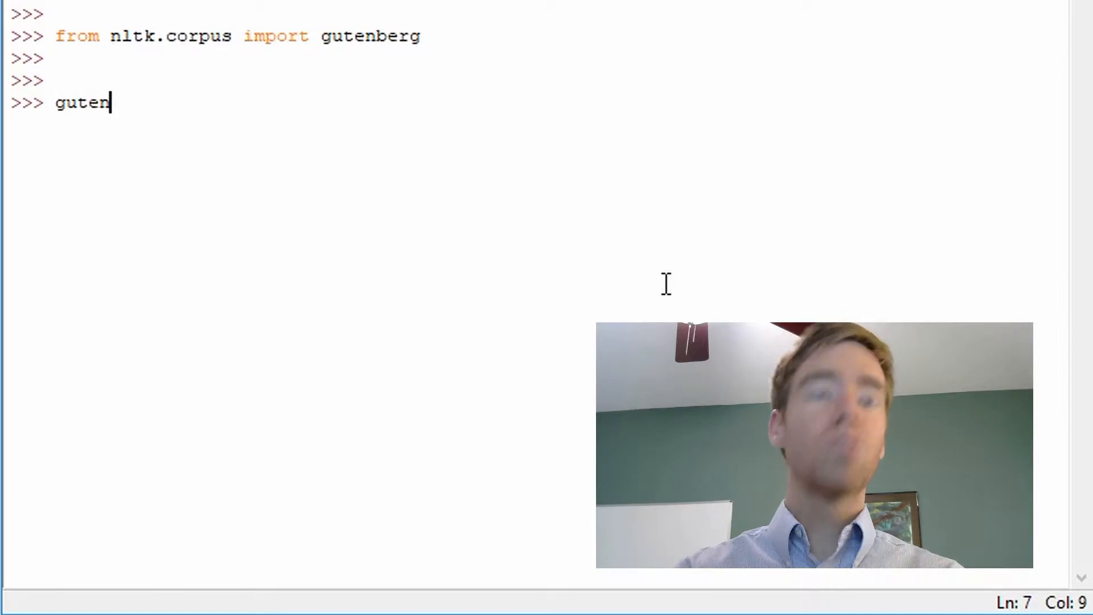
type("ber")
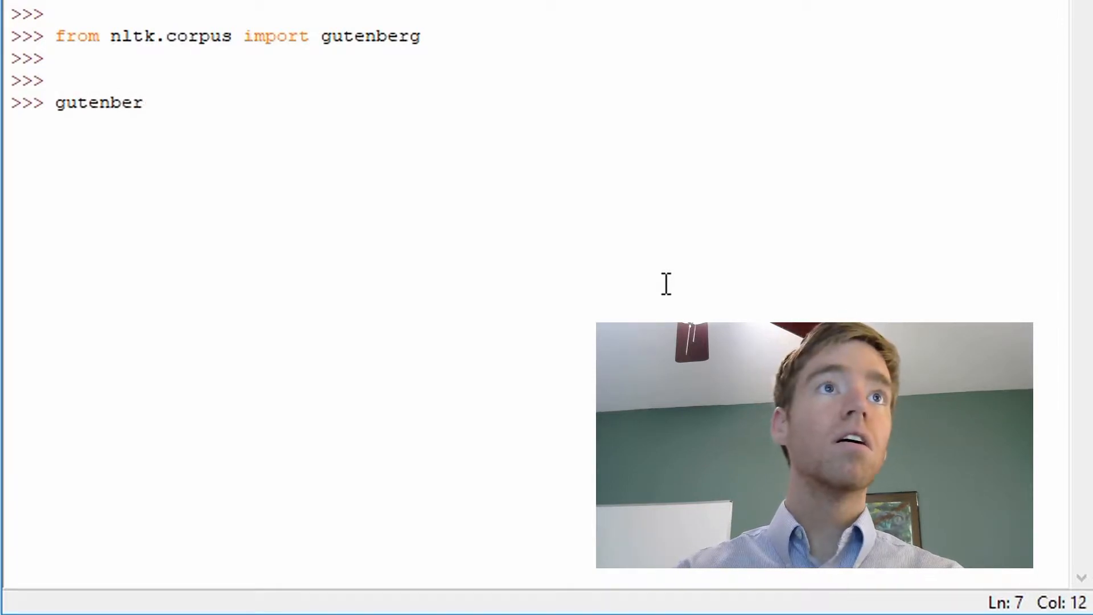
type("g.")
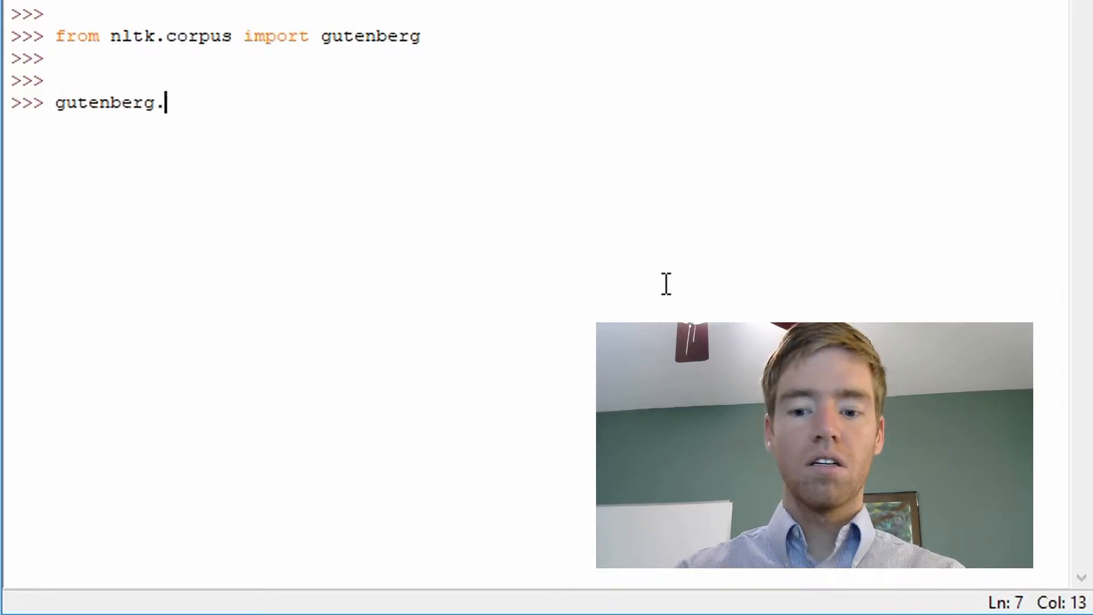
type("fil")
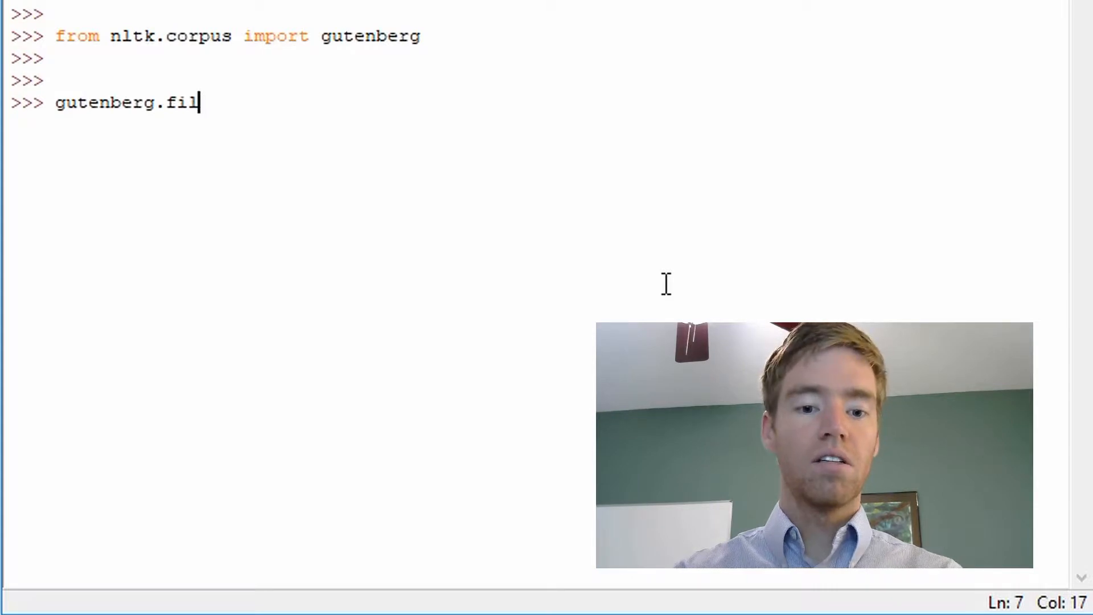
type("eids")
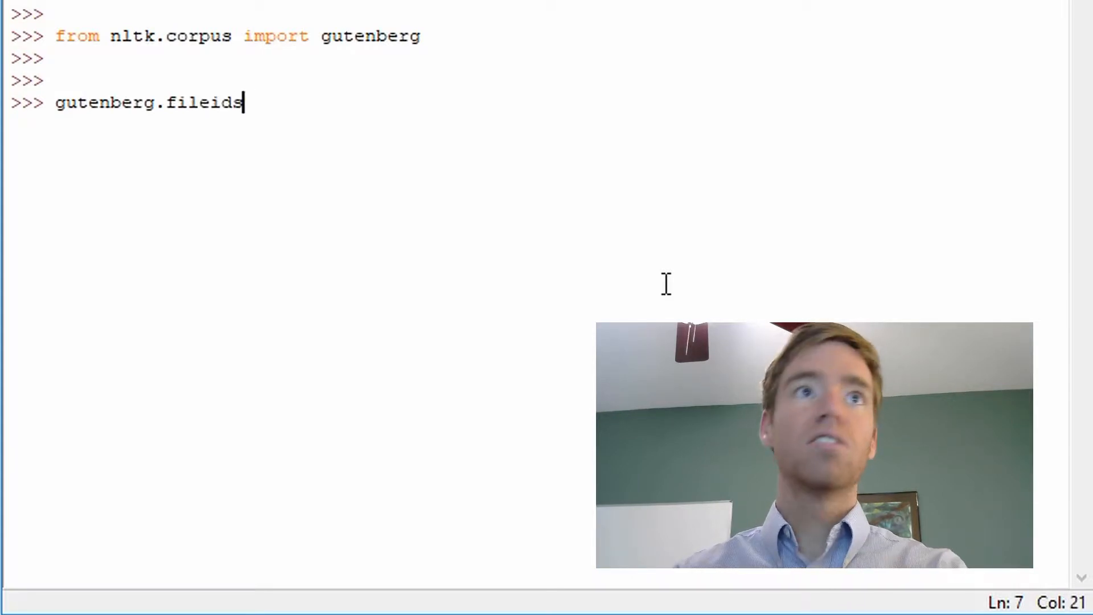
key("Return")
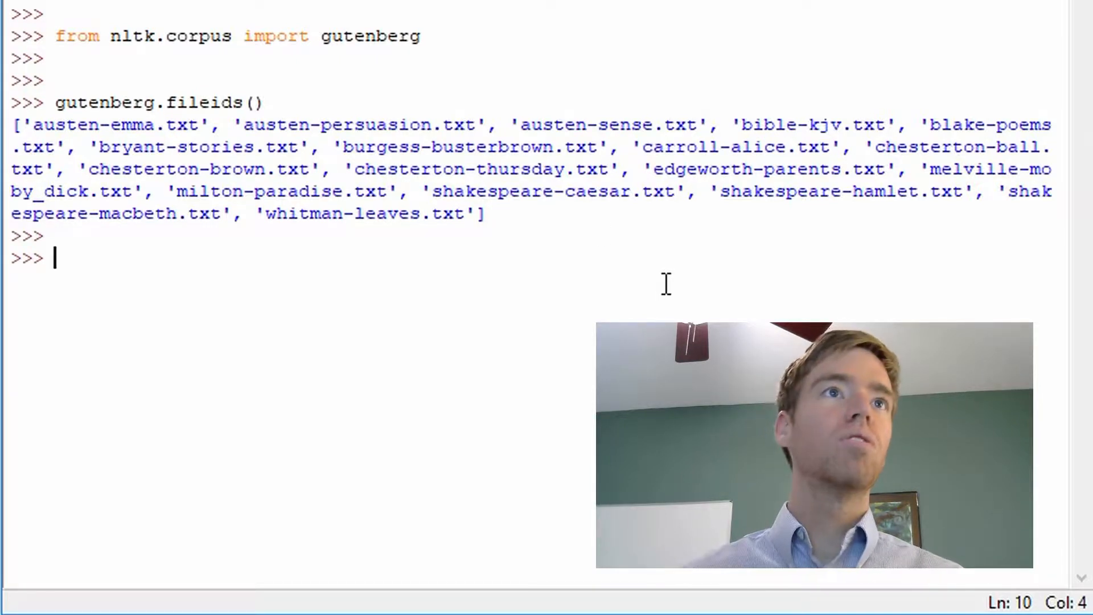
mouse_move(460, 76)
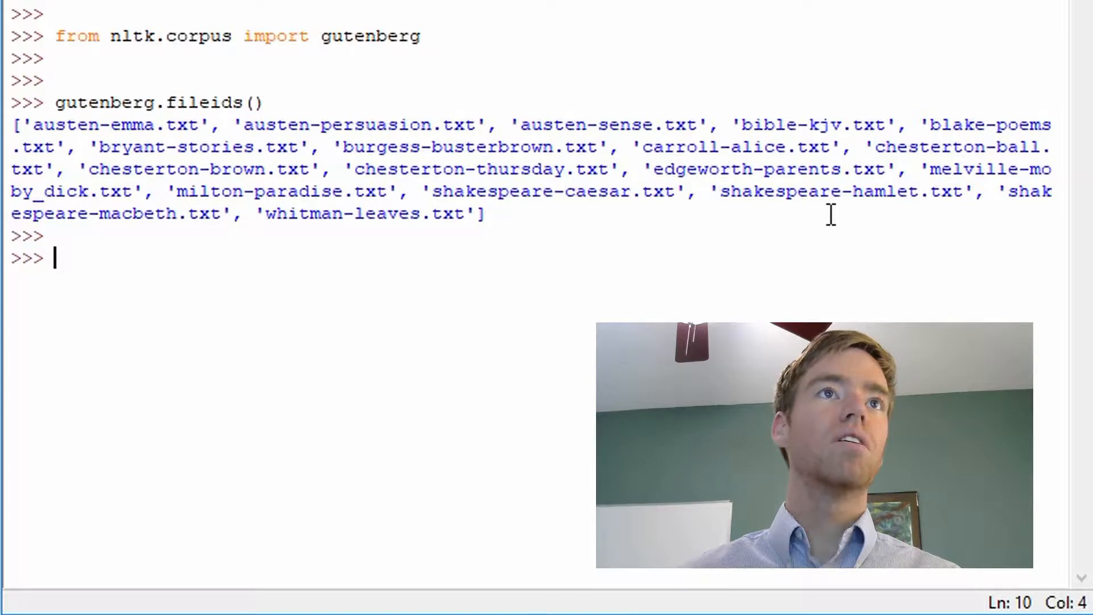
mouse_move(700, 124)
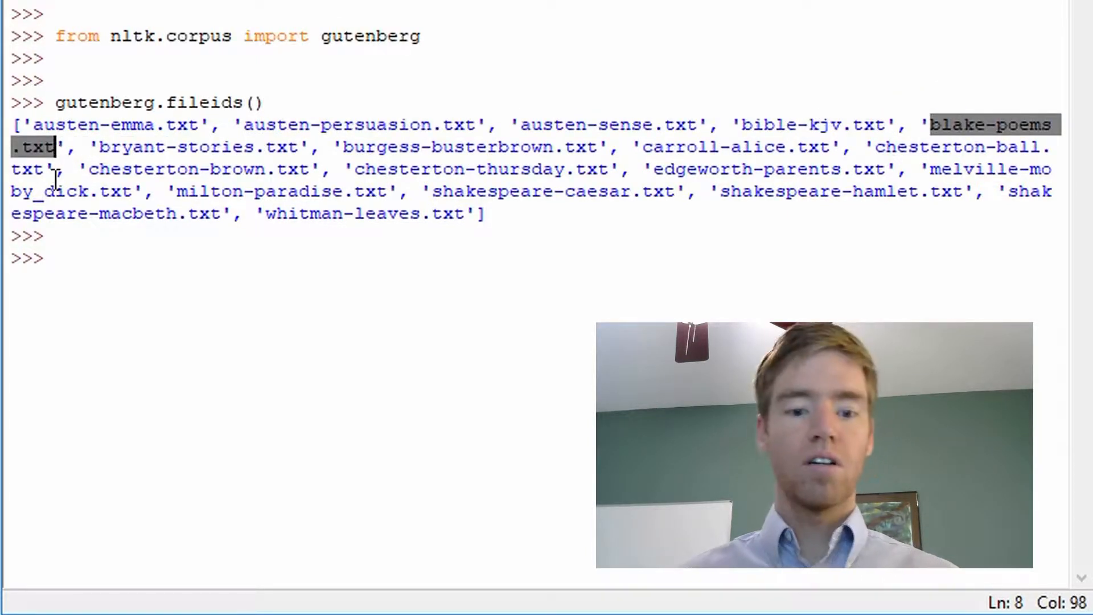
Enter the variable name BlakePoems at the prompt, correcting typos along the way.
left_click(125, 260)
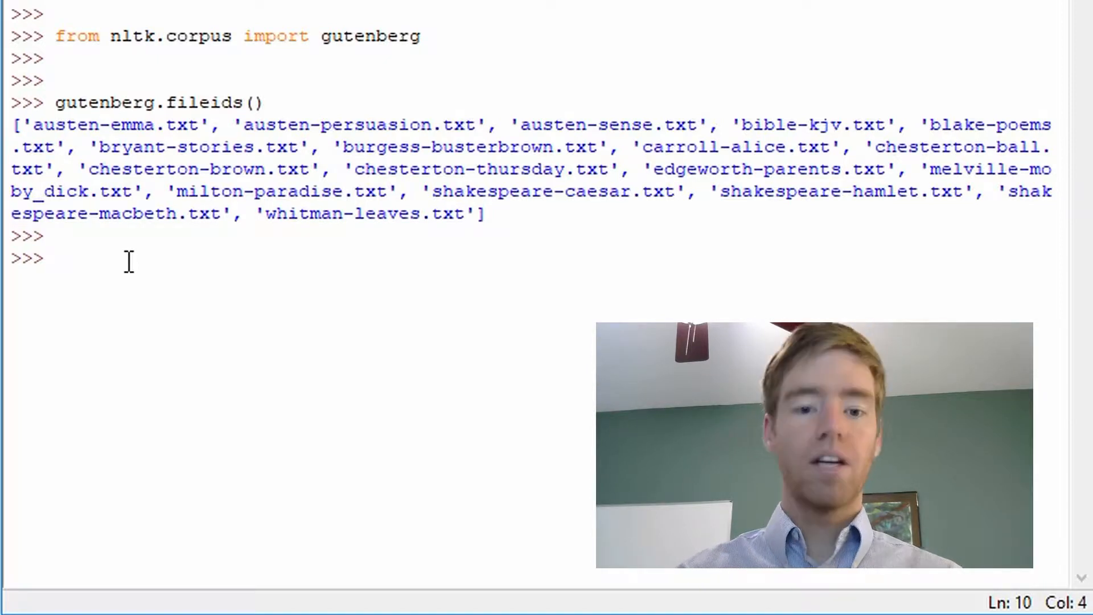
type("BE")
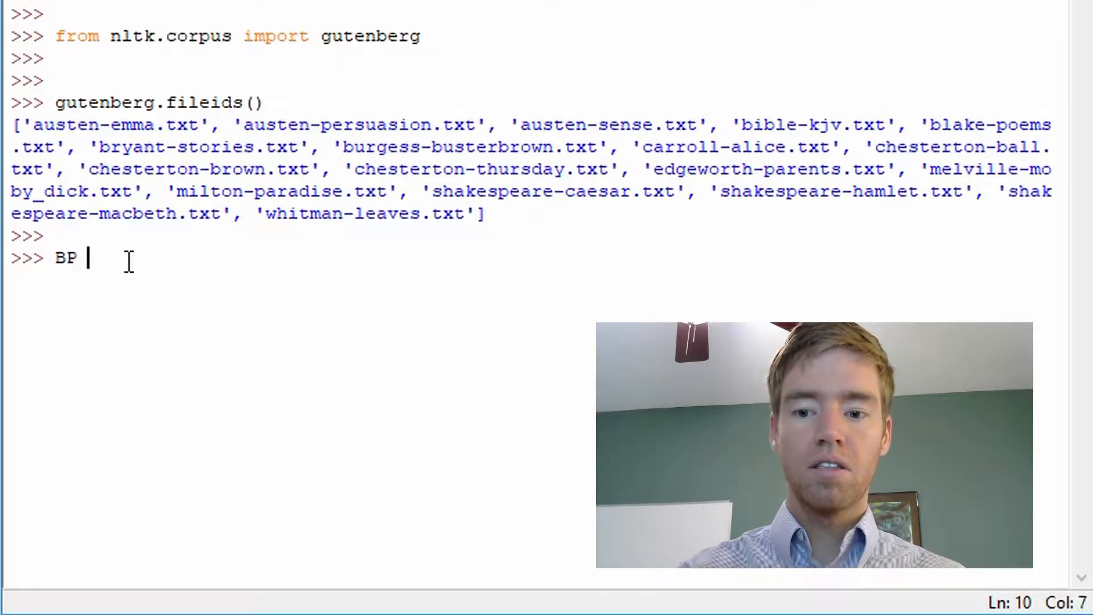
key("backspace")
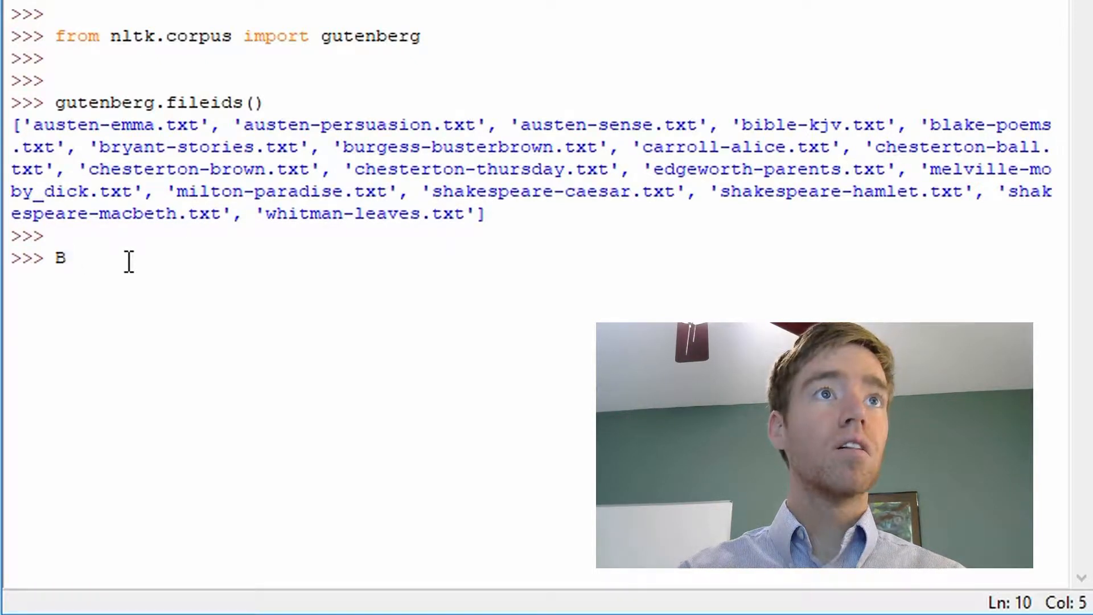
type("lakePom")
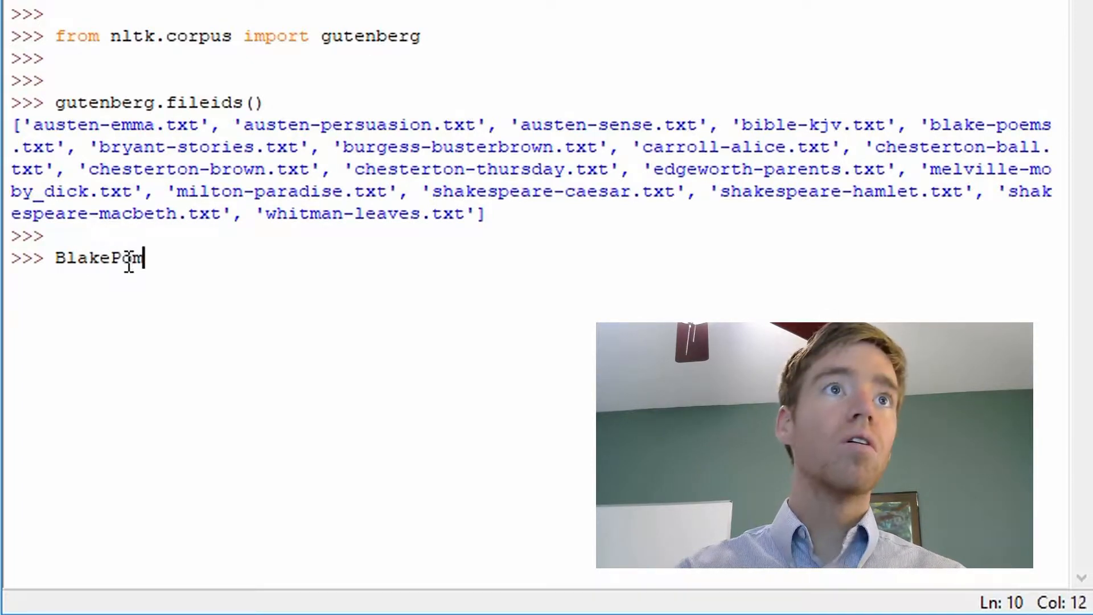
type("e")
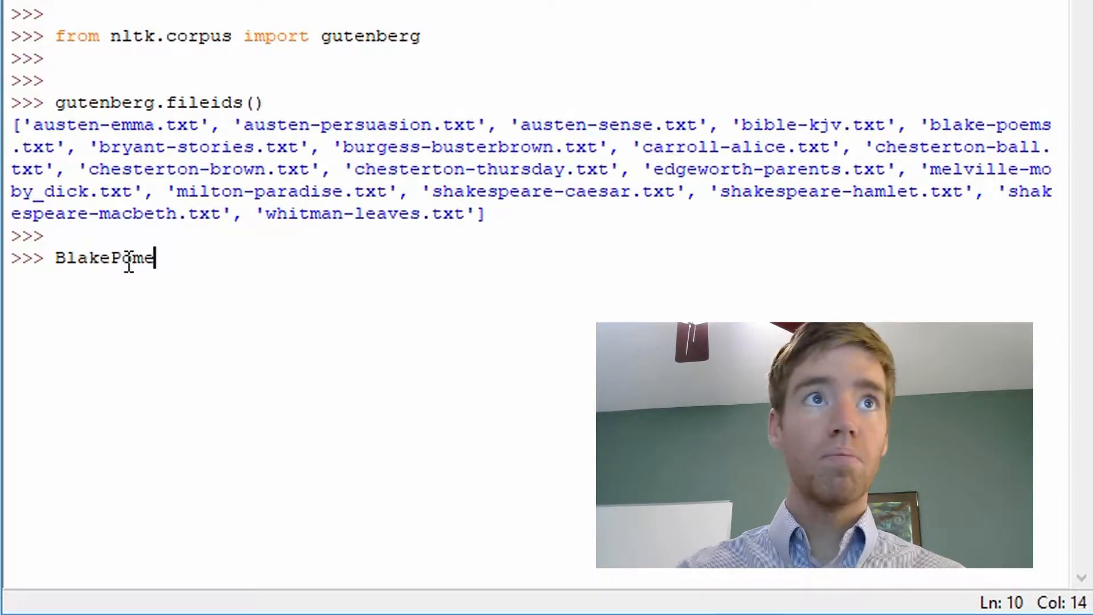
key("BackSpace")
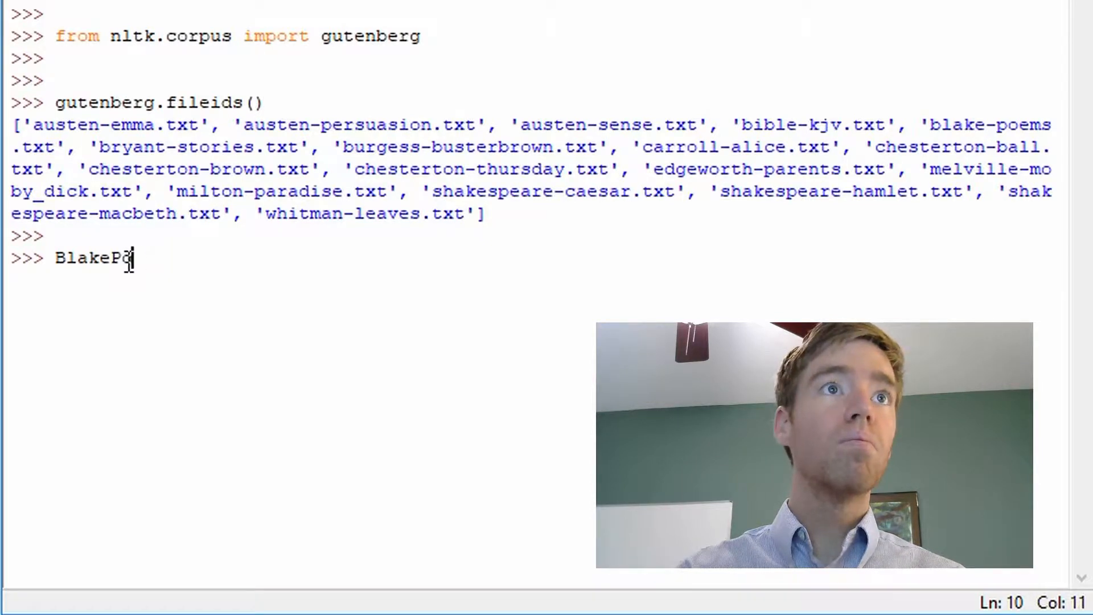
type("ems =")
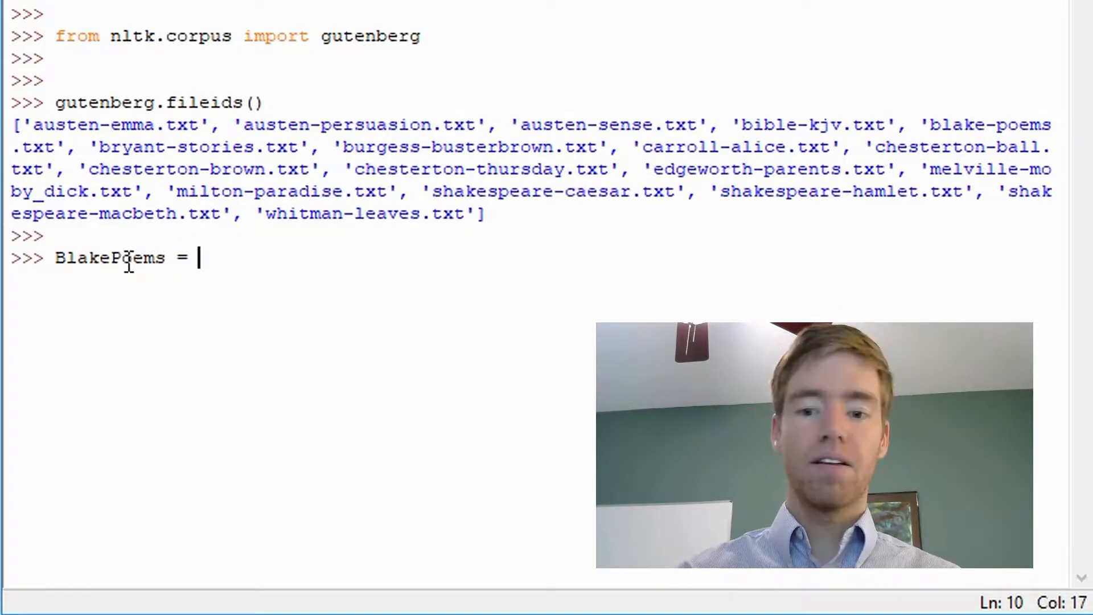
Complete and run BlakePoems = gutenberg.sents('blake-poems.txt').
type("gute")
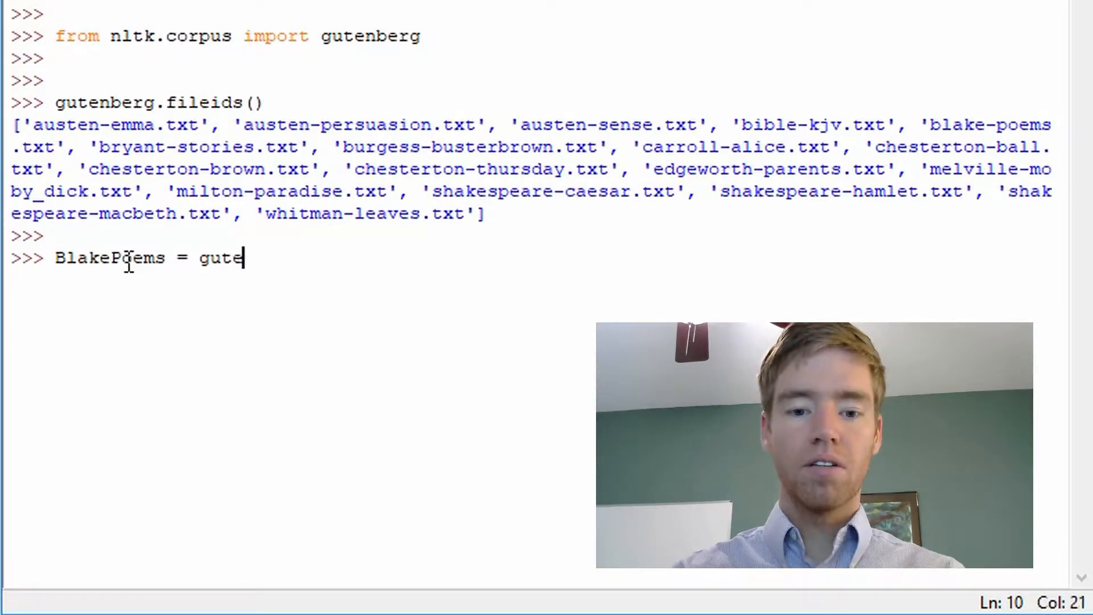
type("nberg.")
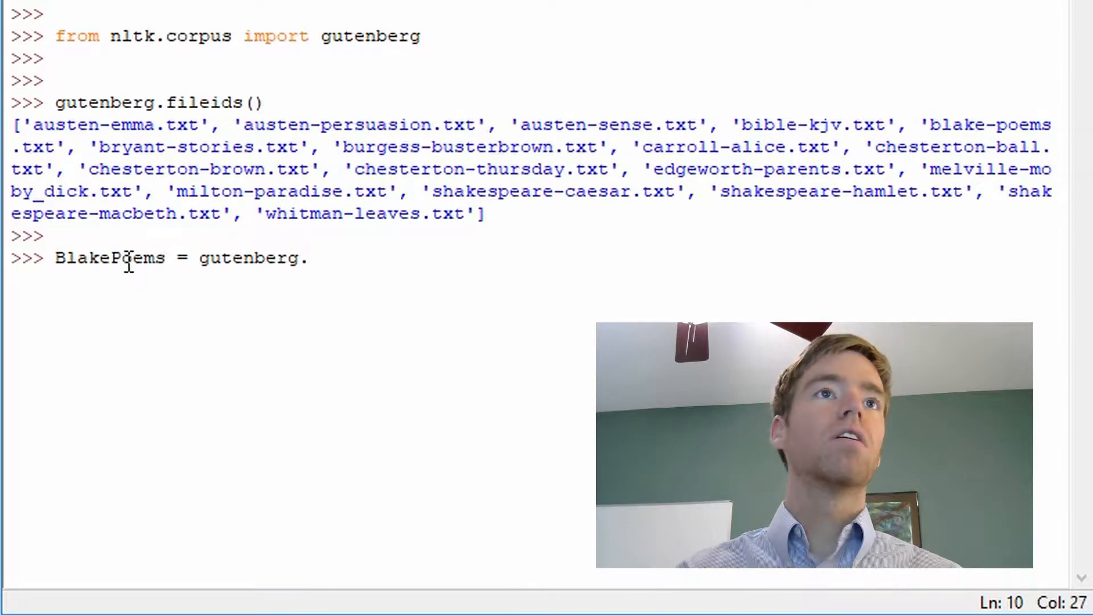
type(".")
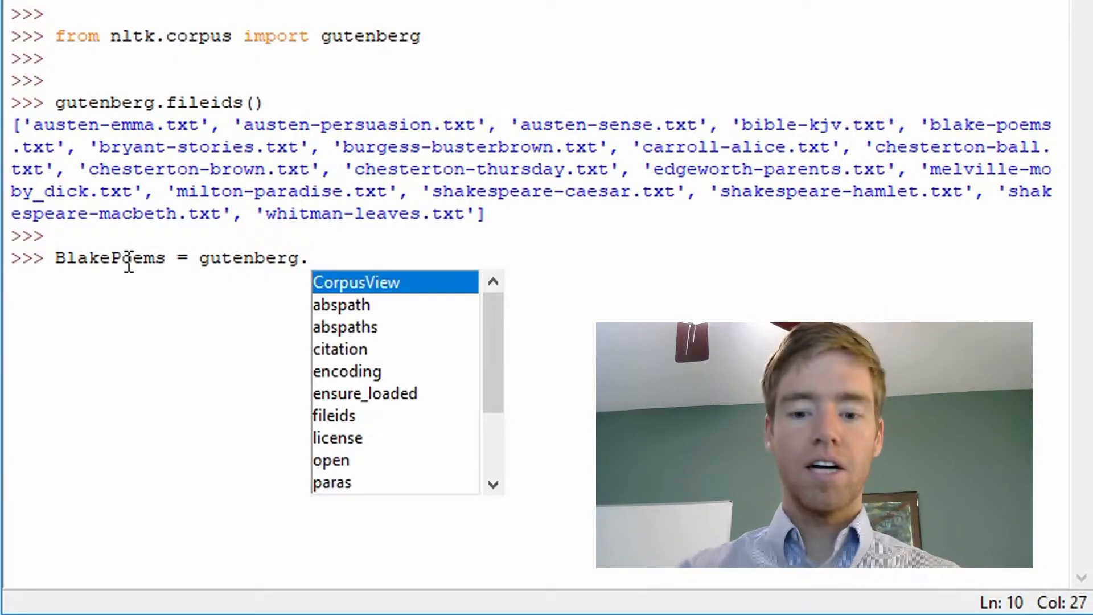
type("sen")
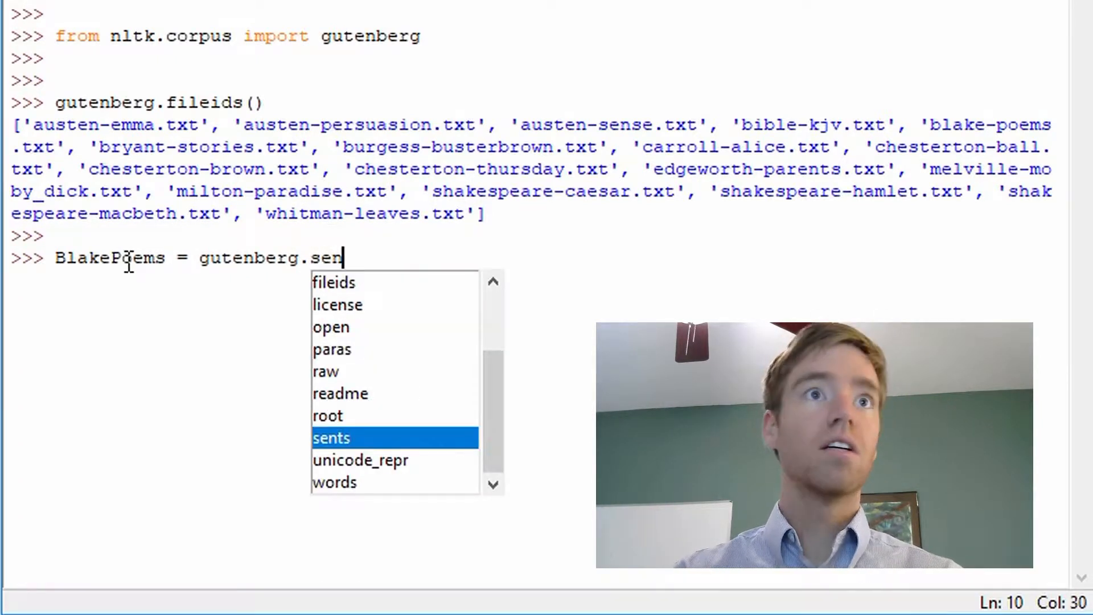
type("ts")
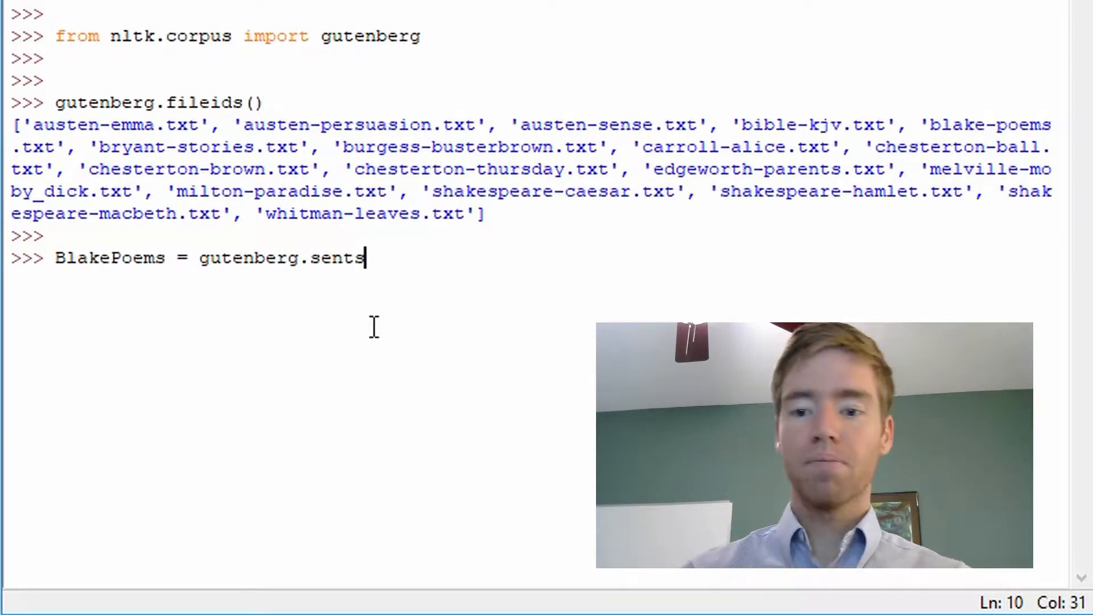
type("('")
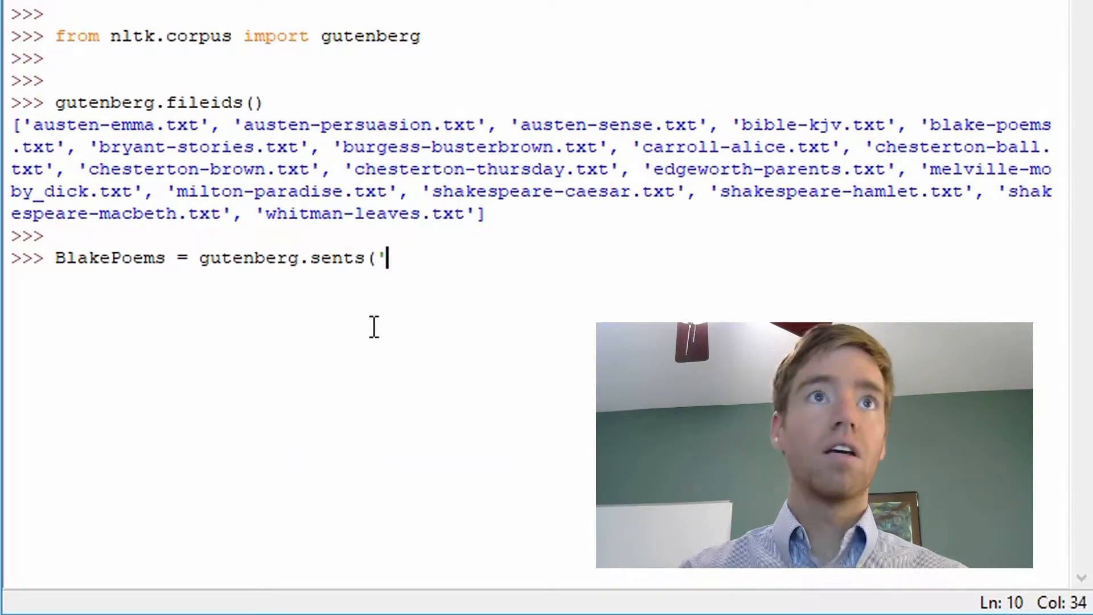
type("blake-poems.txt'")
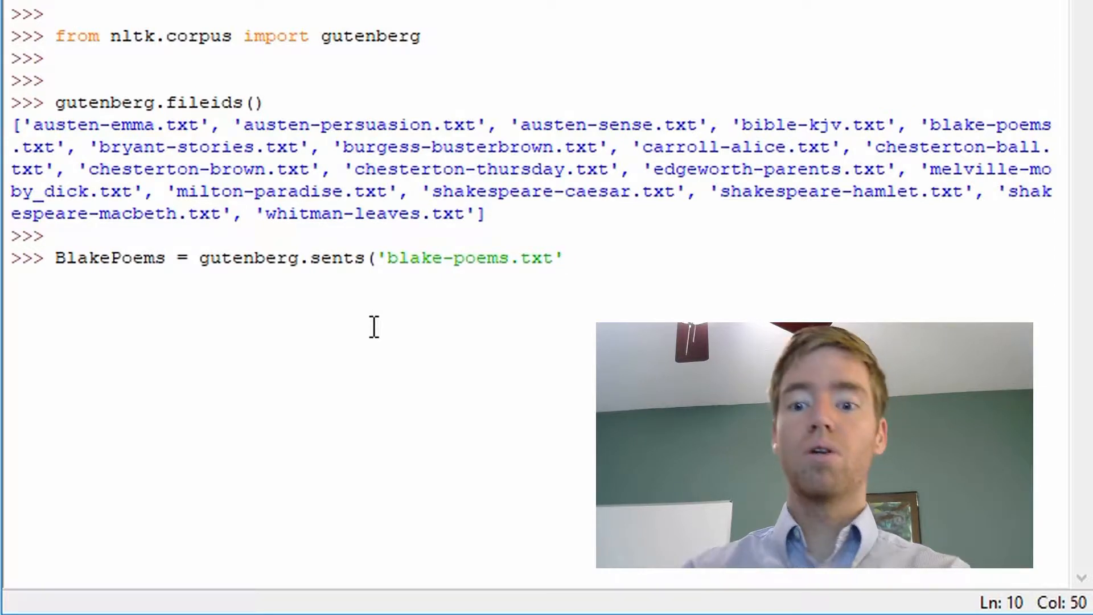
key("Return")
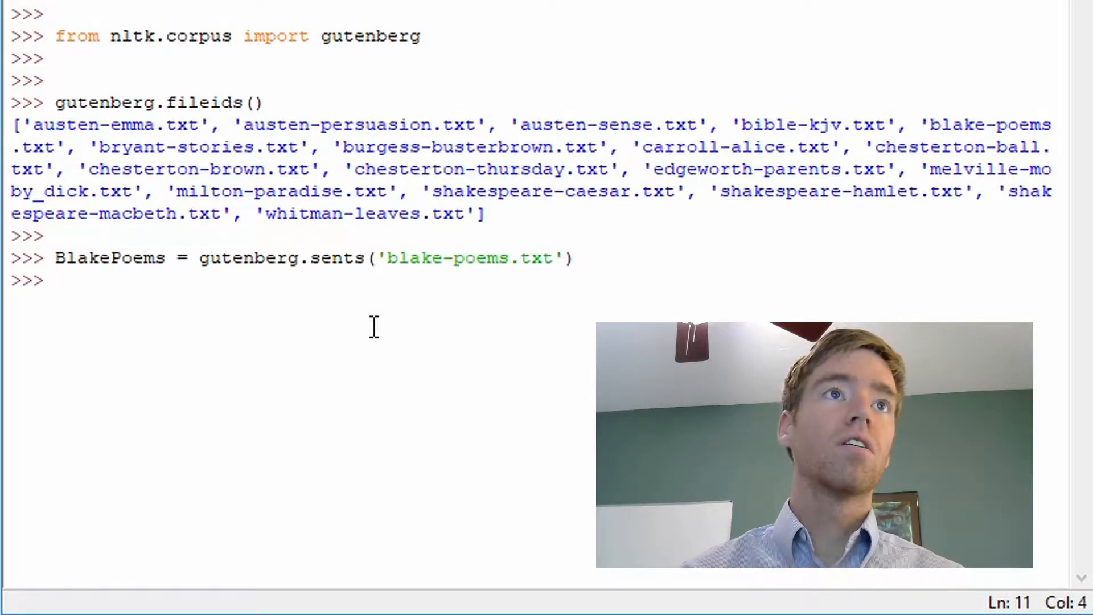
Evaluate BlakePoems[40] to print sentence 40 as a list of word tokens.
key("Return")
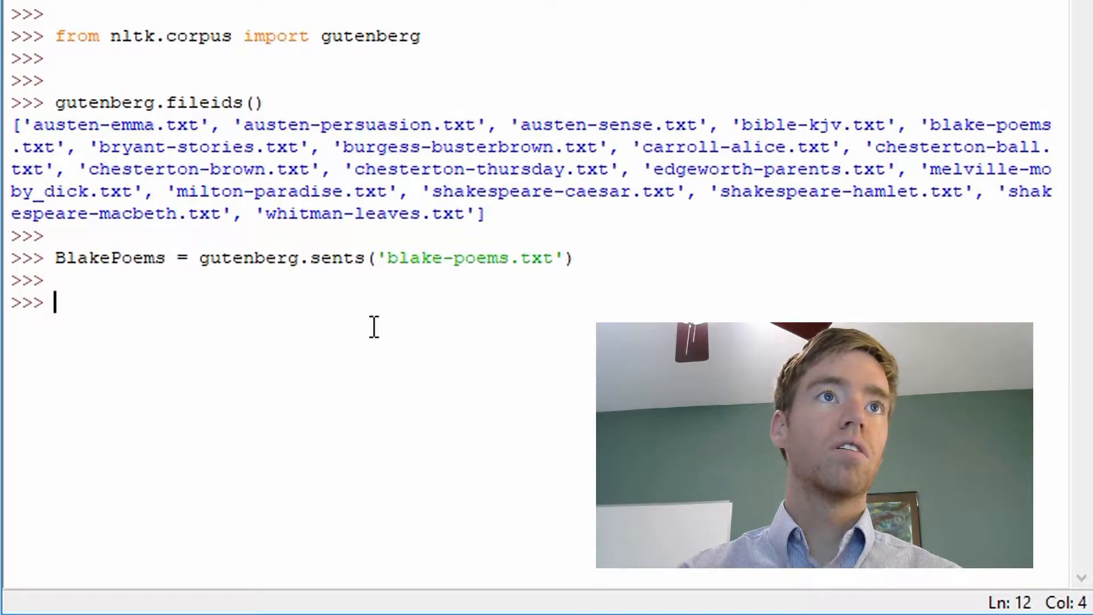
type("BlakePo")
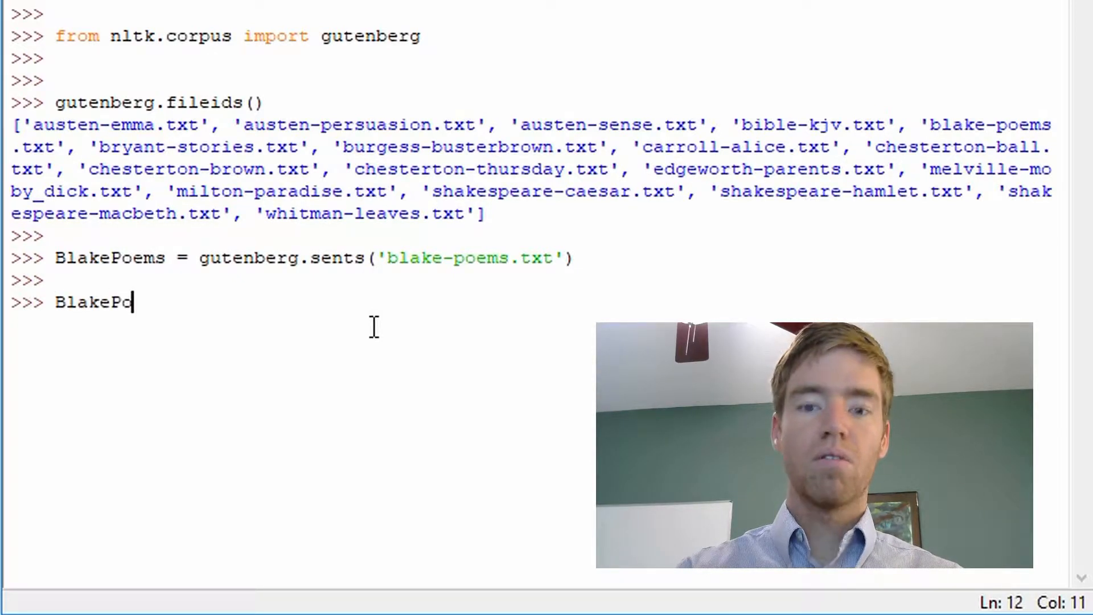
type("ems")
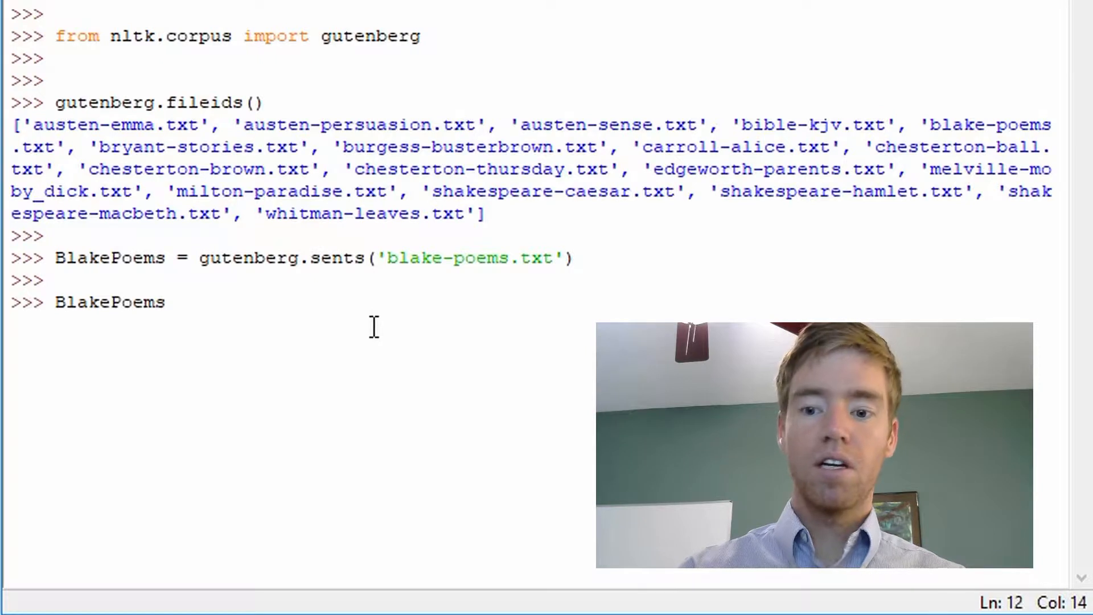
type("[")
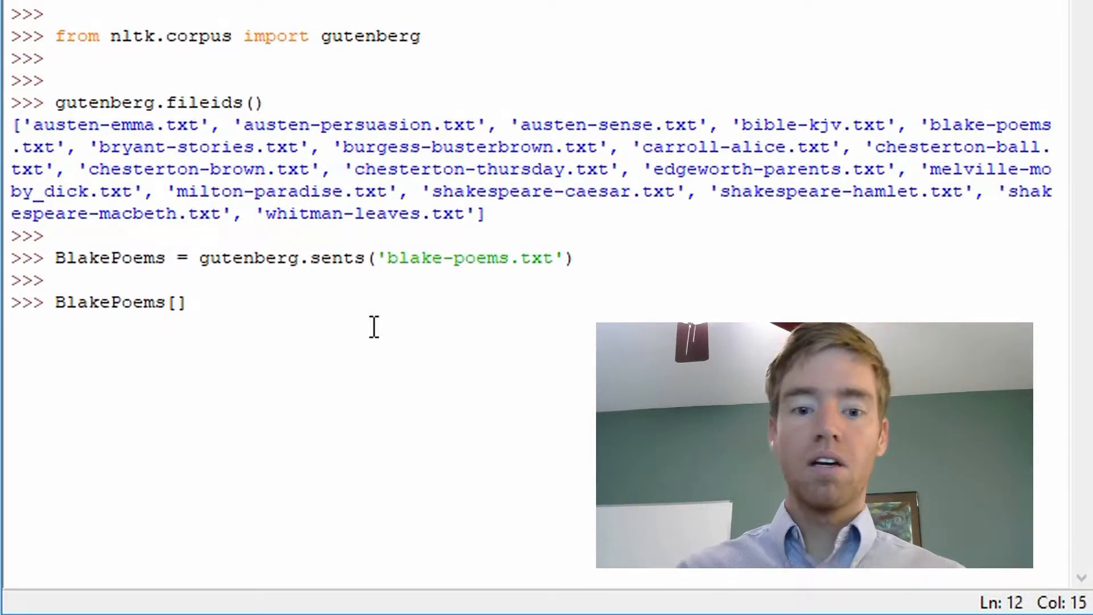
type("40")
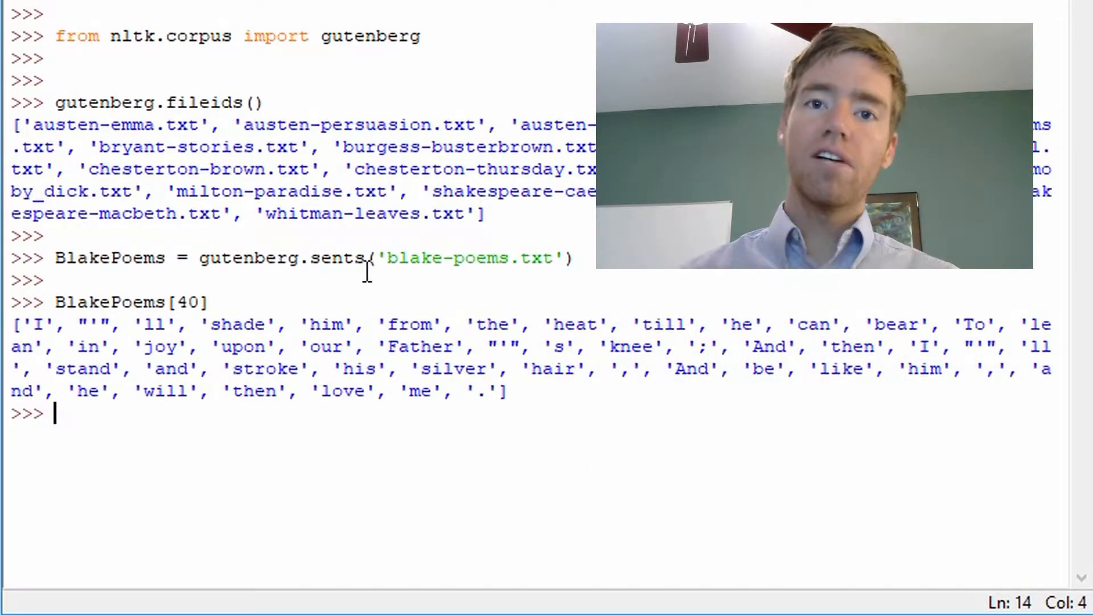
mouse_move(254, 303)
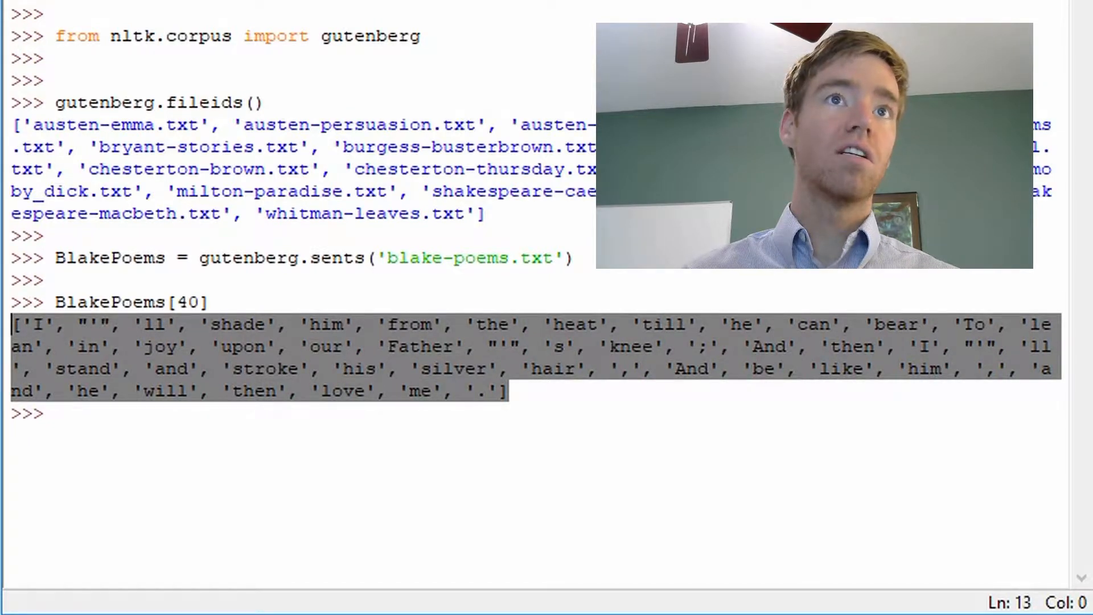
Evaluate BlakePoems[40][3] to get word 3 of sentence 40, 'shade'.
left_click(355, 411)
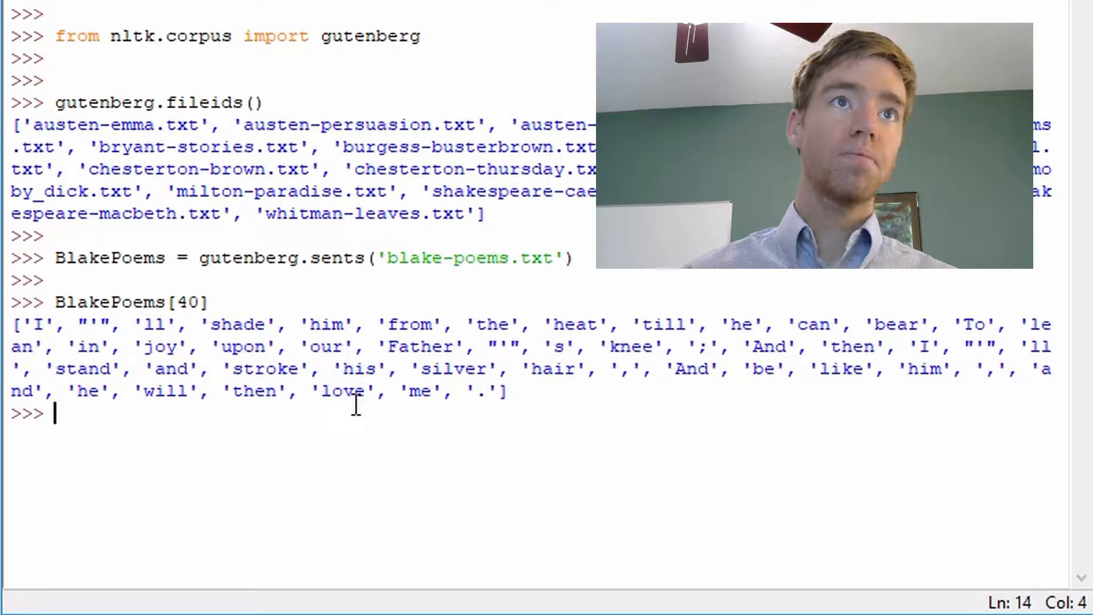
type("BlakePoems[40]")
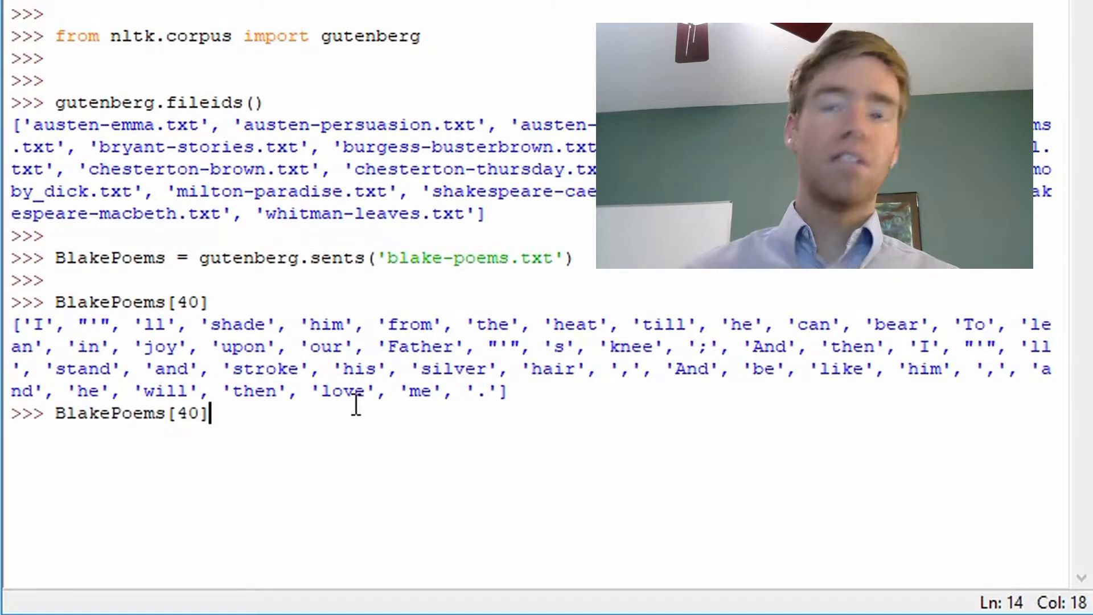
type("[]")
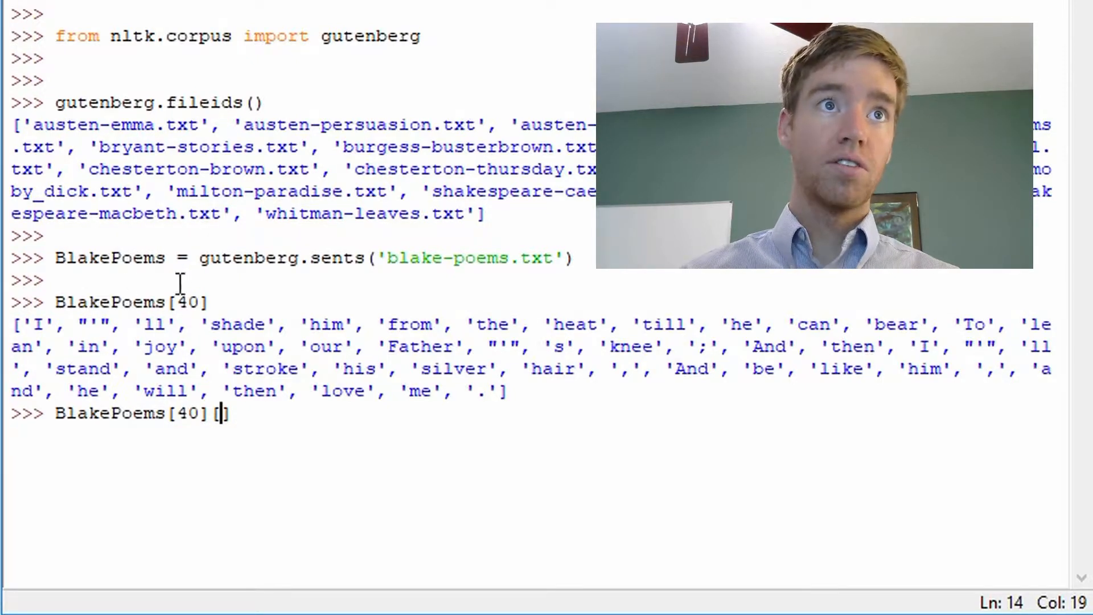
mouse_move(272, 460)
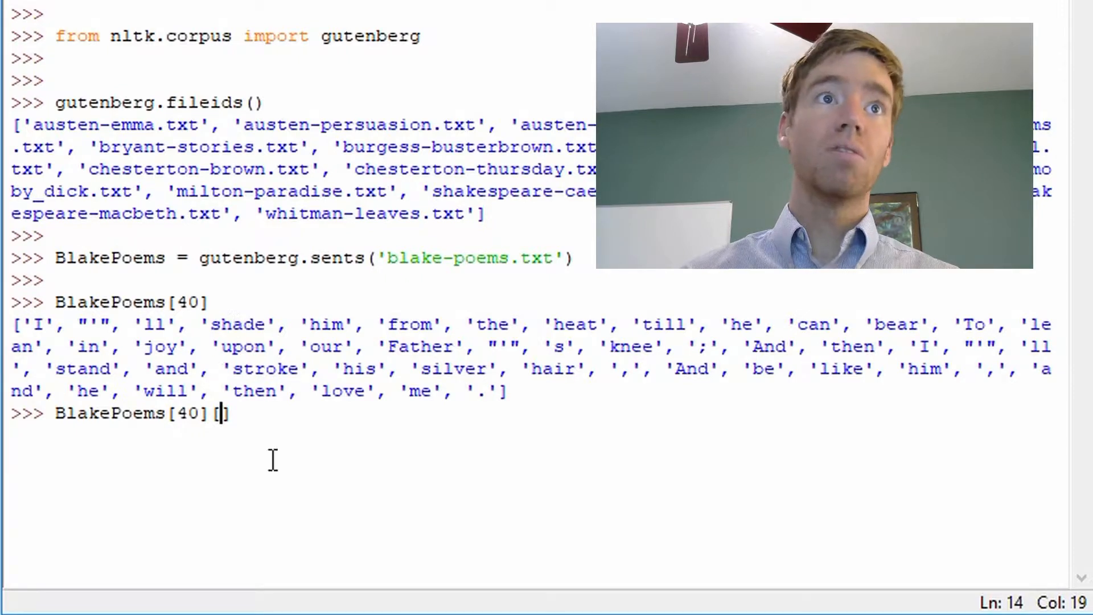
type("3")
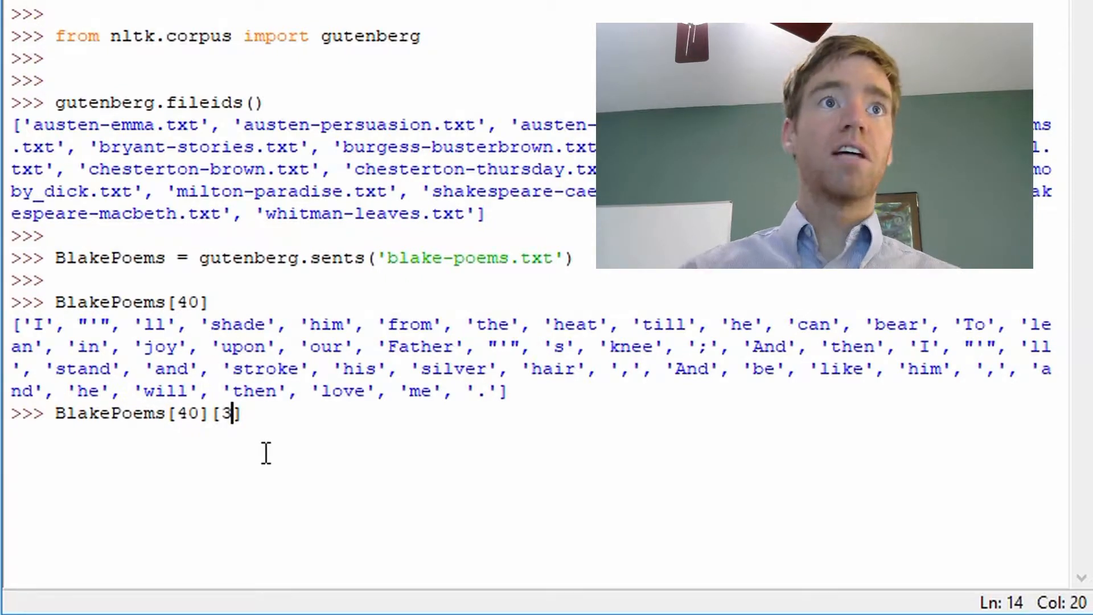
key("Return")
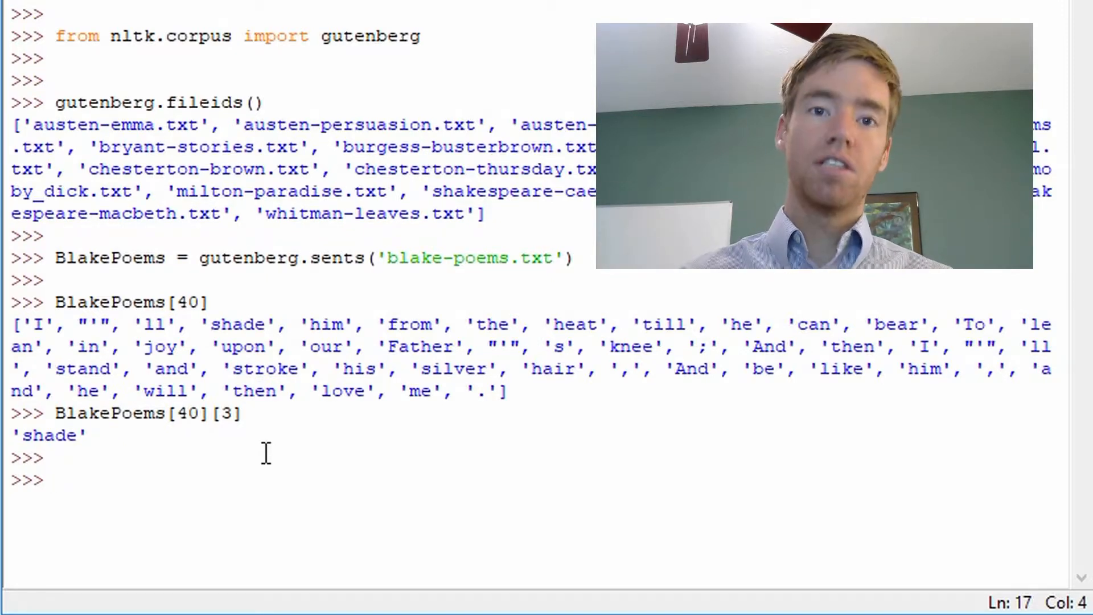
Evaluate len(BlakePoems) to get the sentence count, 438.
type("b")
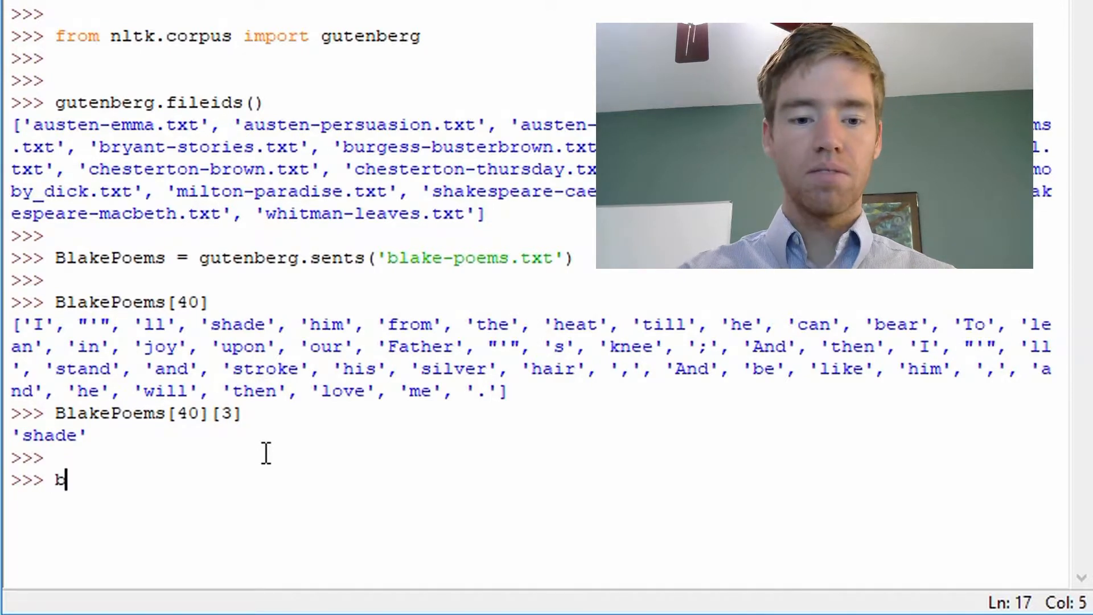
key("Backspace")
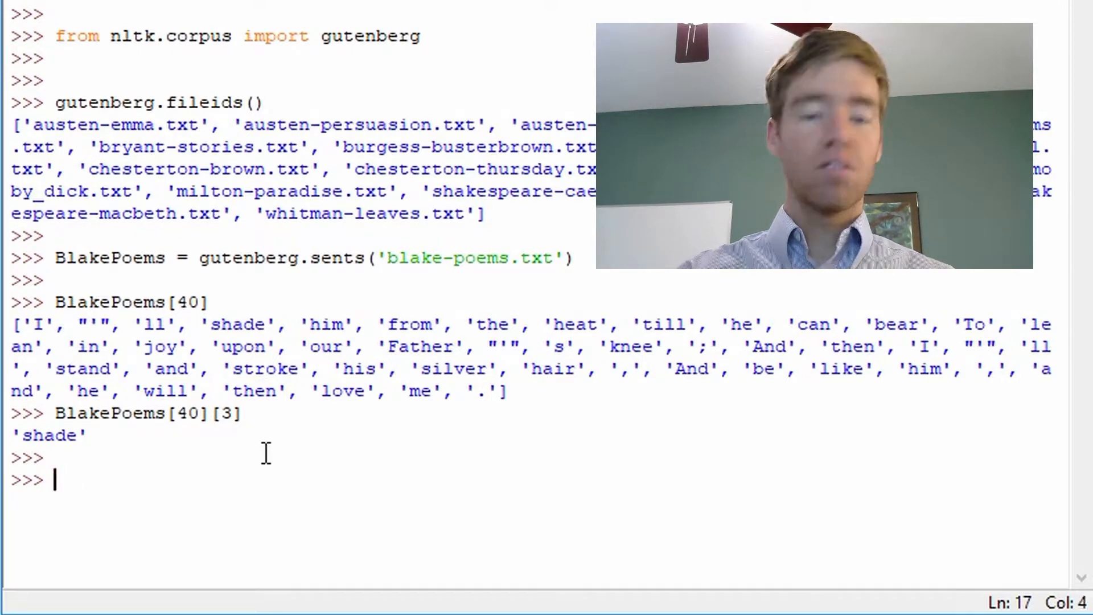
type("Blake")
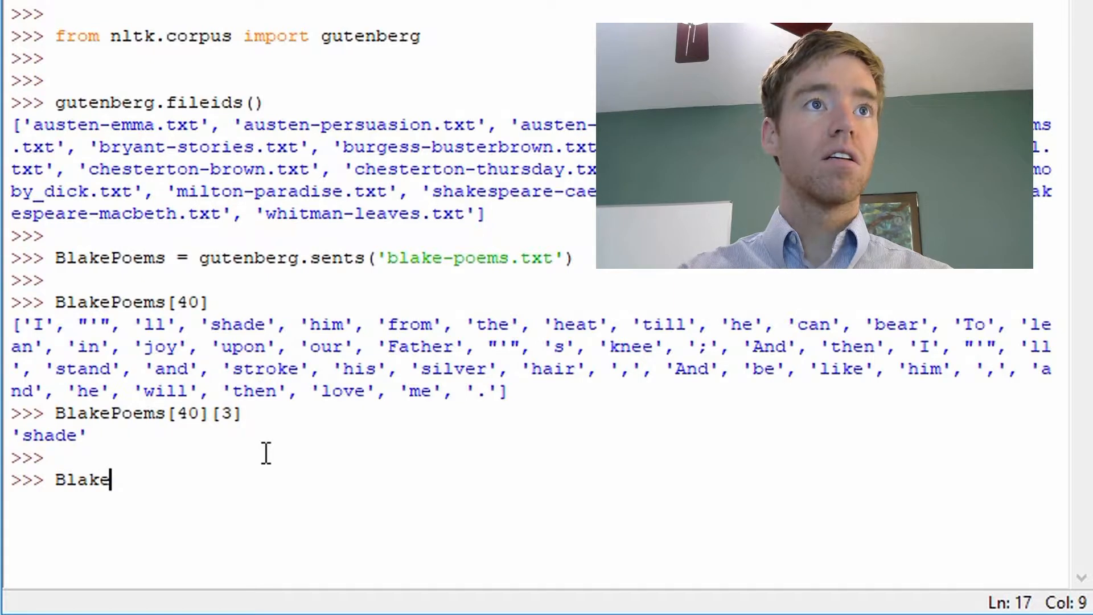
type("Poems")
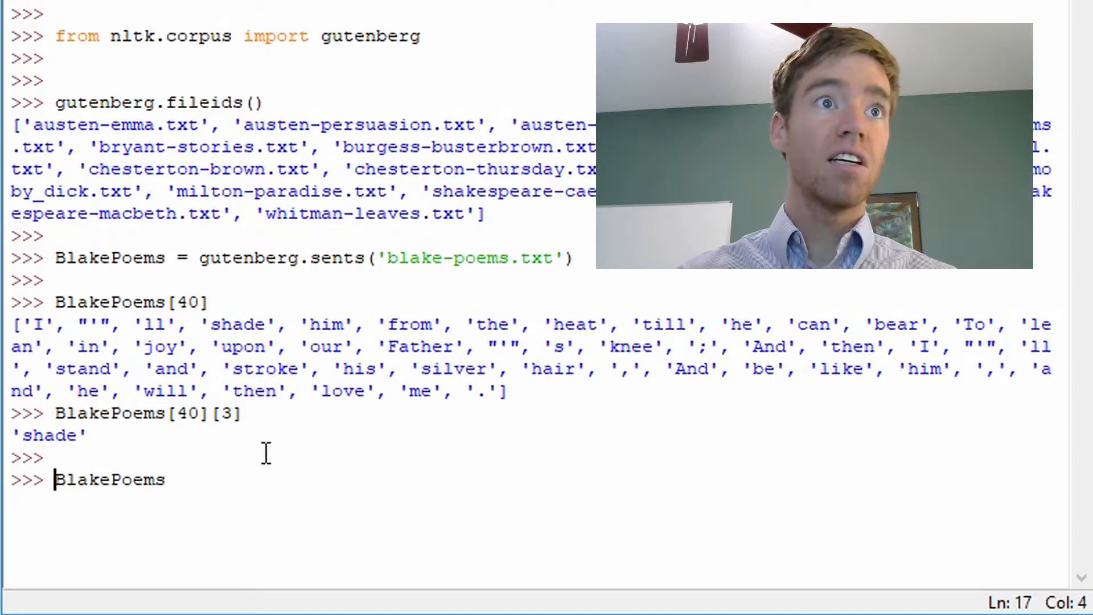
type("len(")
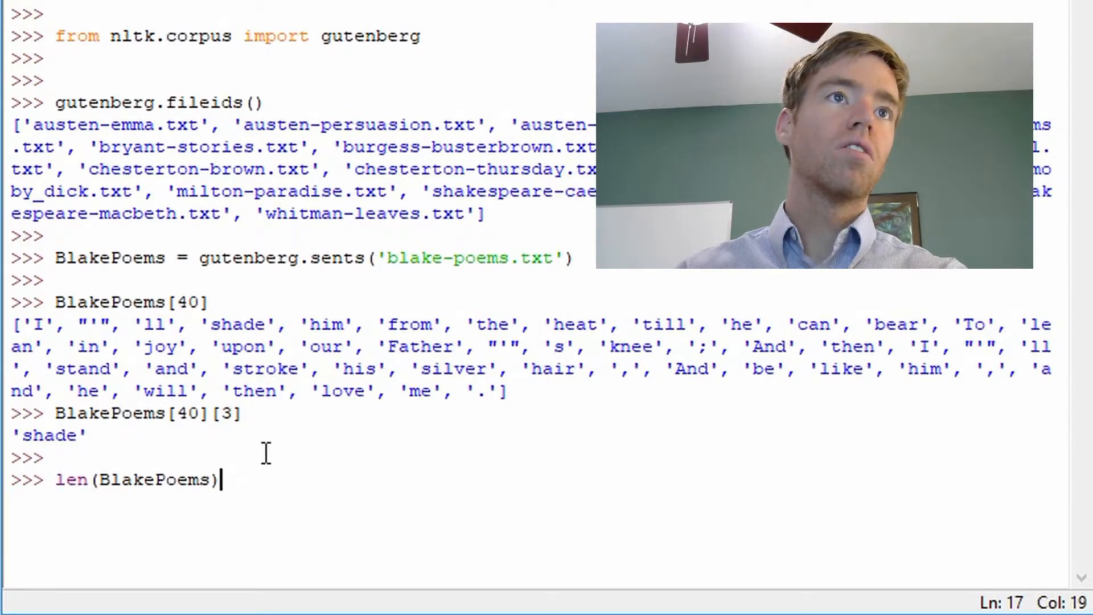
key("Return")
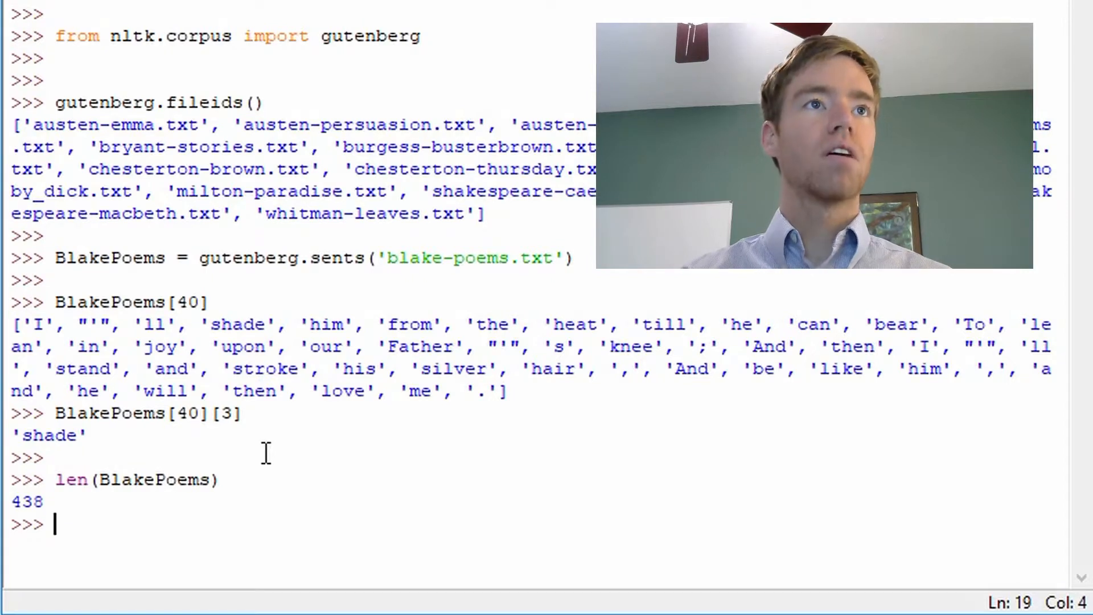
Enter the loop header 'for i in range(0,len(BlakePoems)):' and start its body.
type("for")
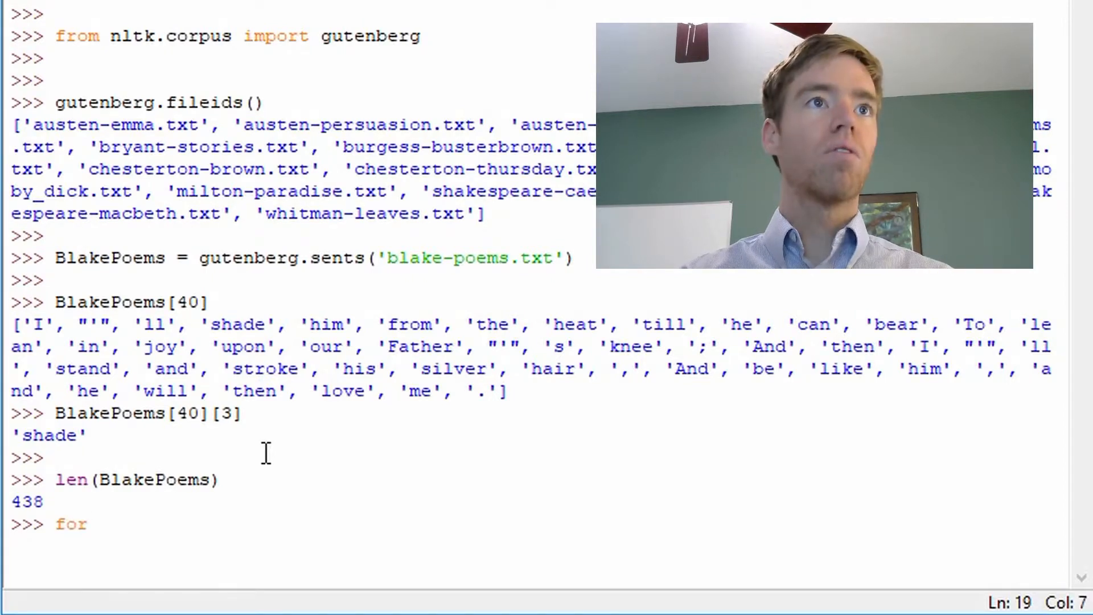
type("i in")
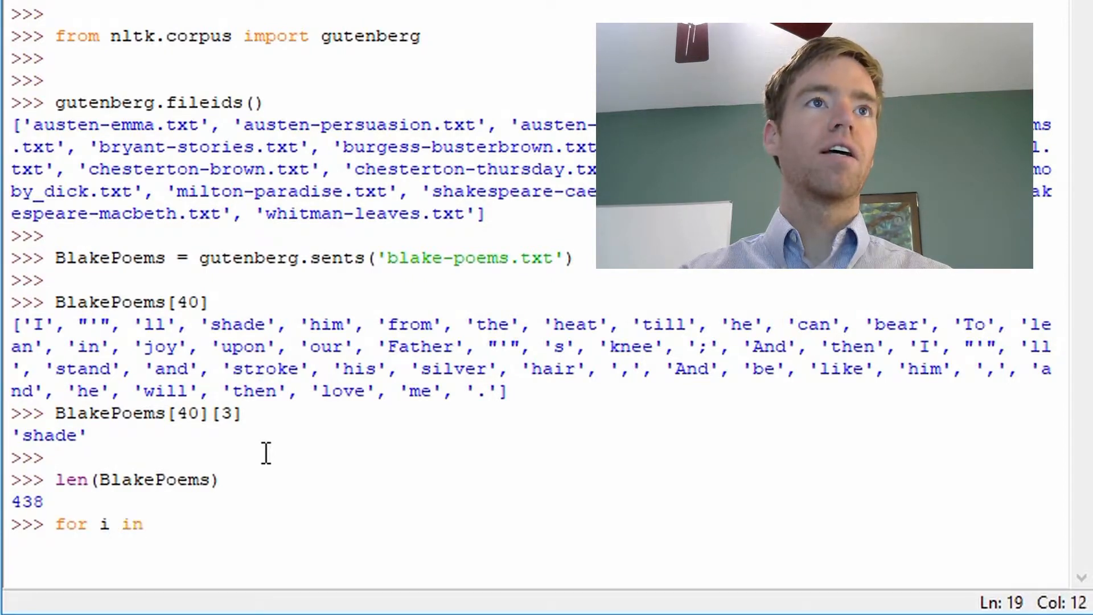
type("rangre")
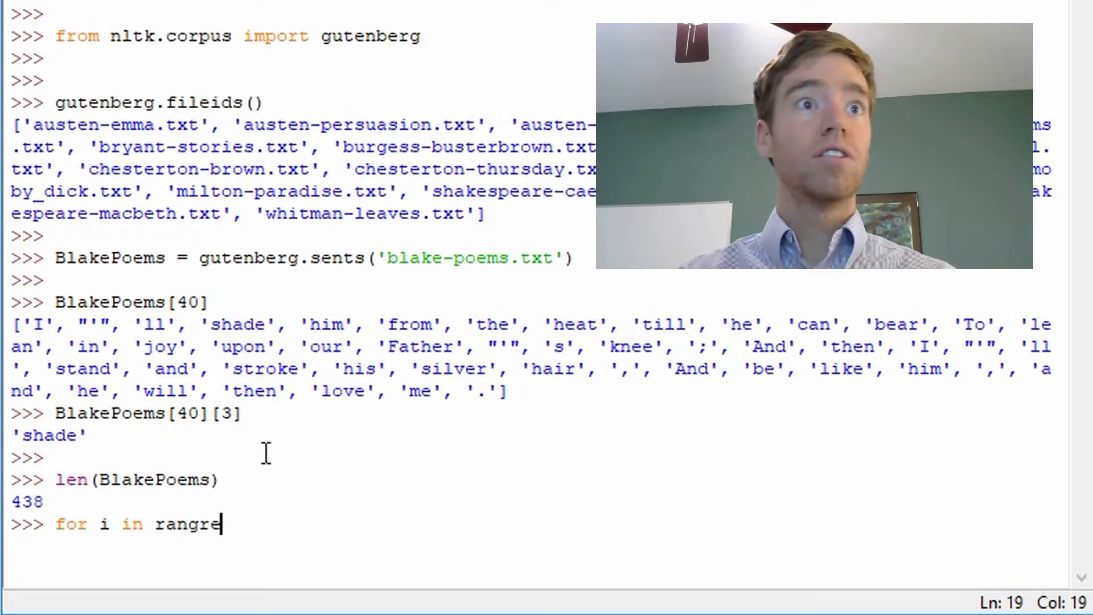
key("BackSpace")
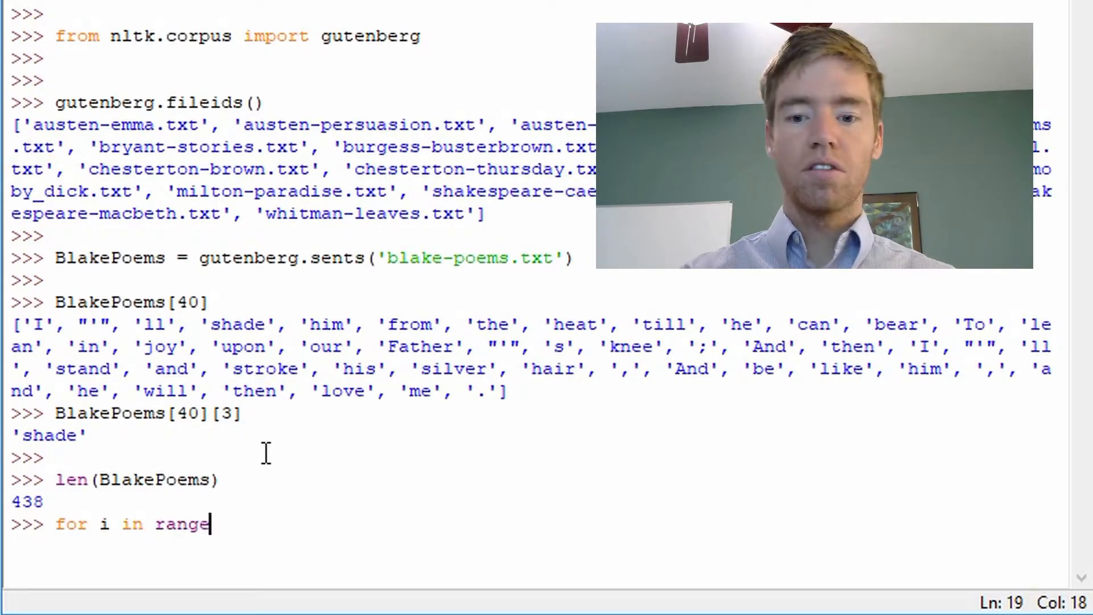
type("(0")
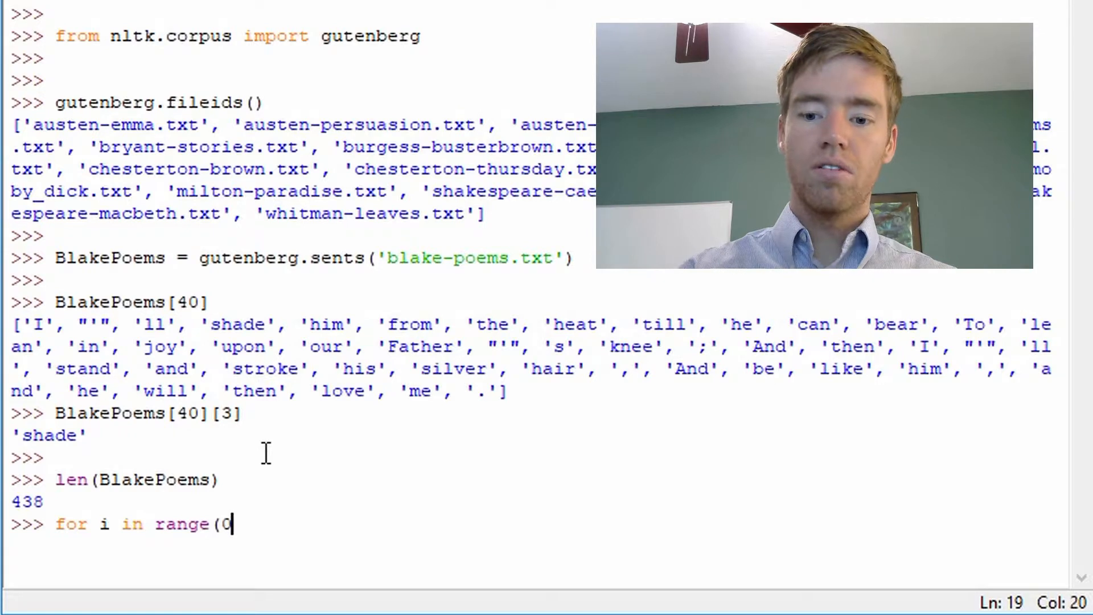
type(",len(")
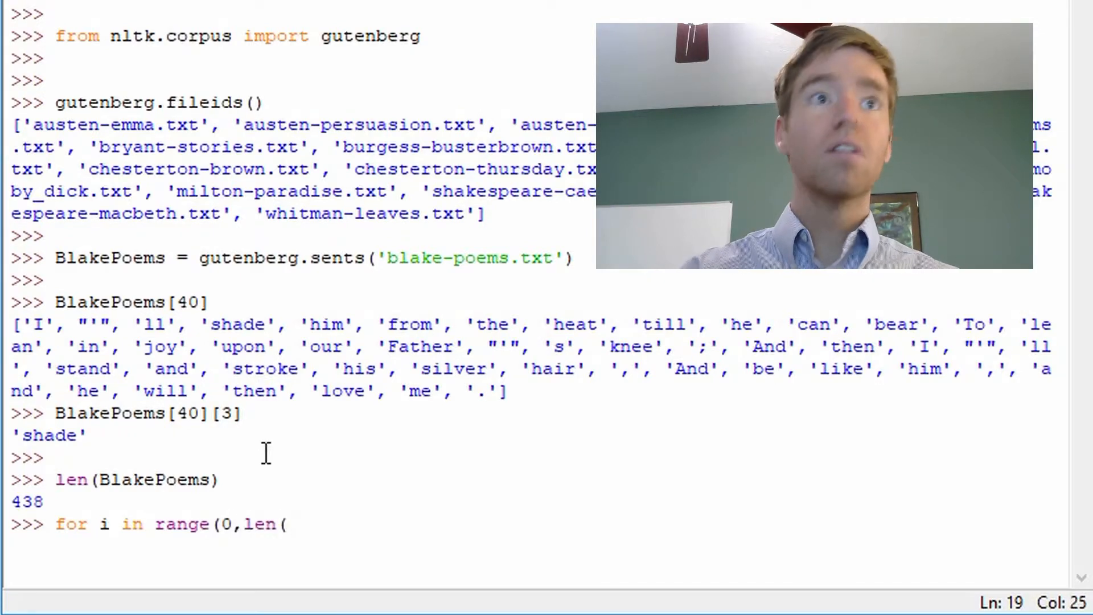
type("Blak")
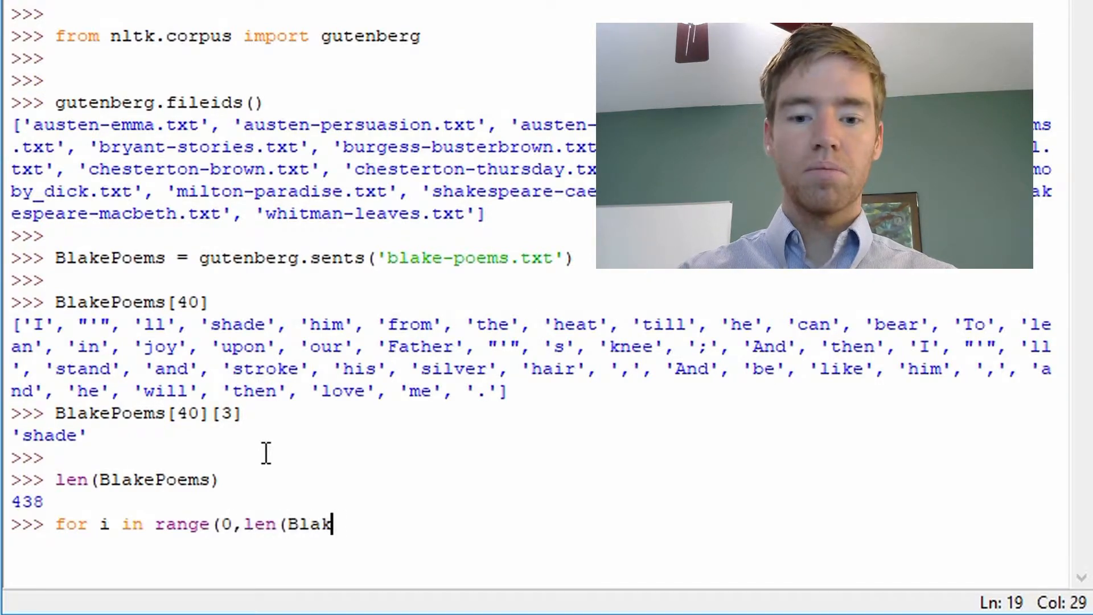
type("ePoe")
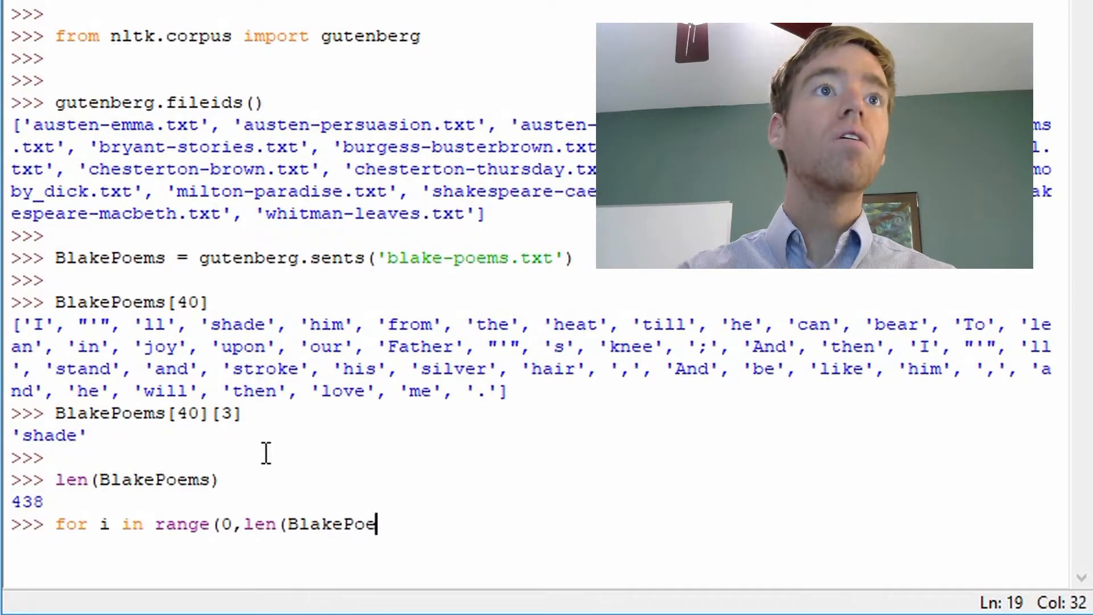
type("ms))")
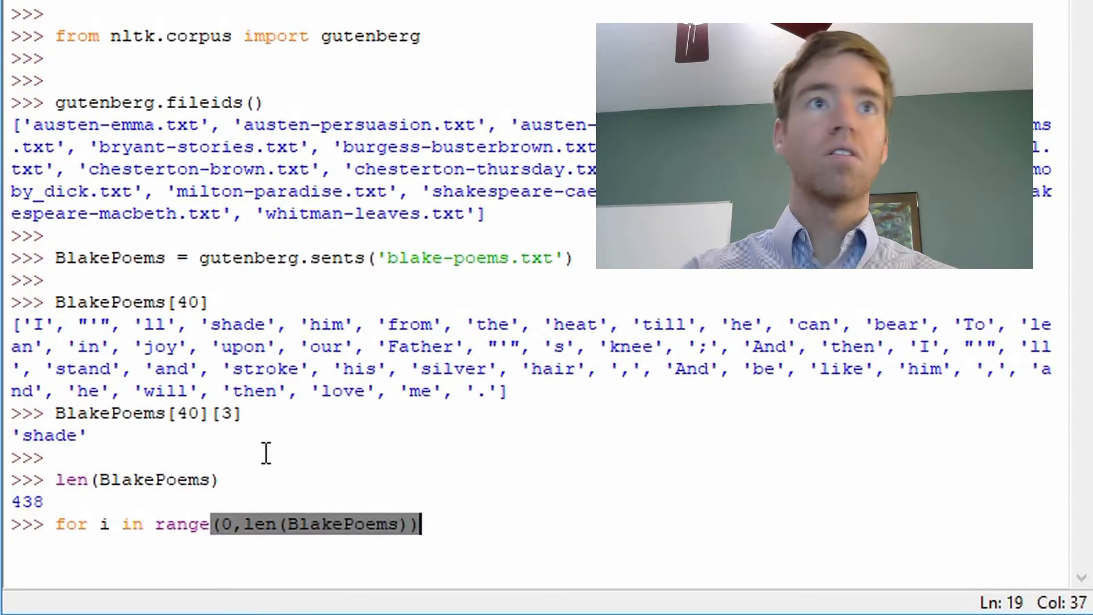
type(":")
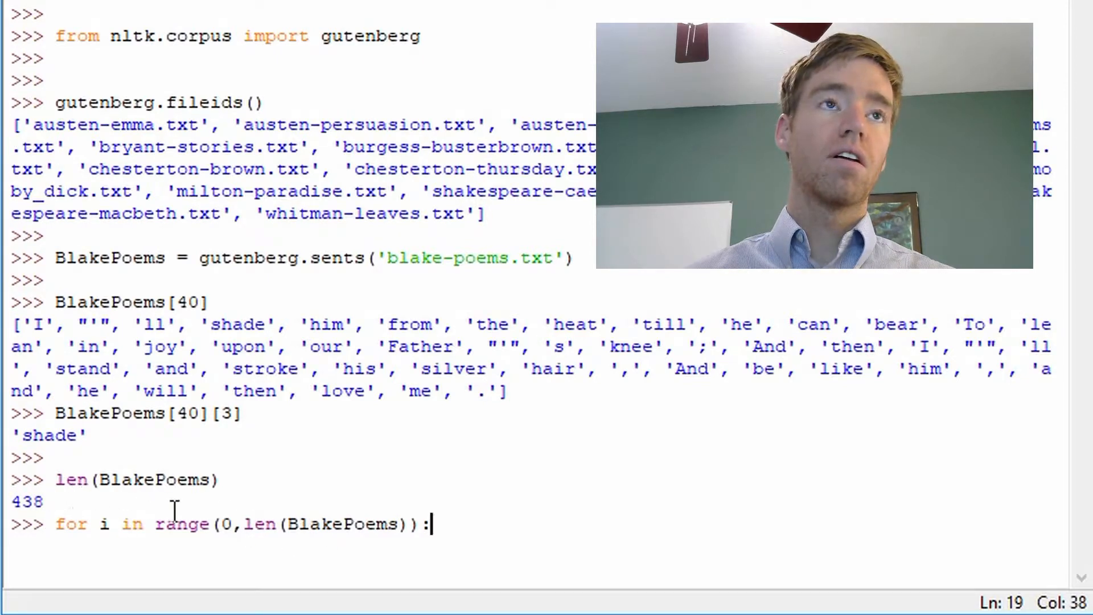
mouse_move(718, 512)
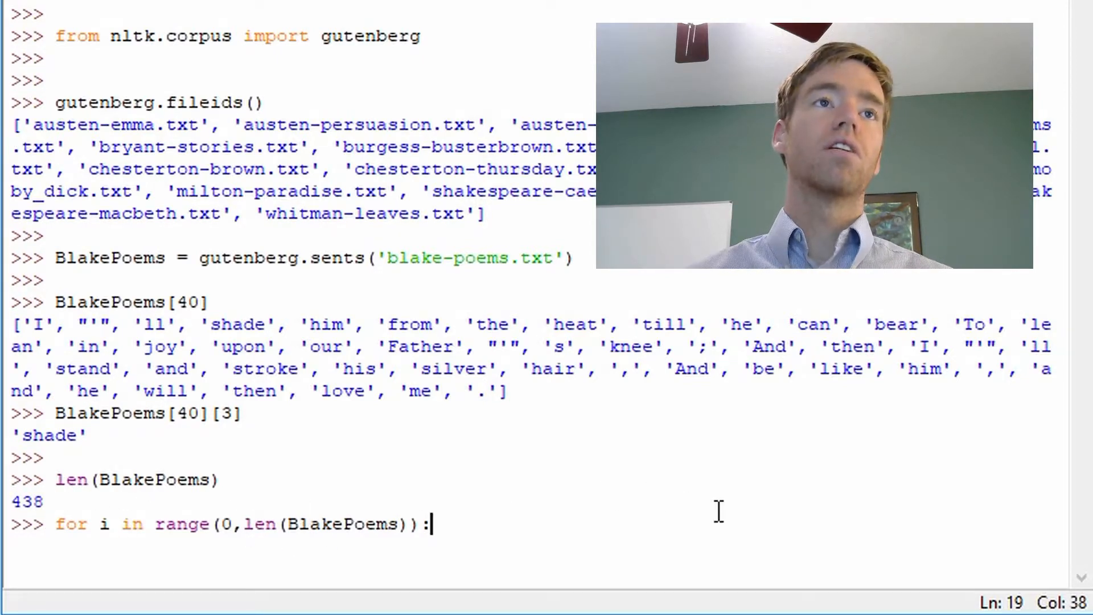
mouse_move(775, 498)
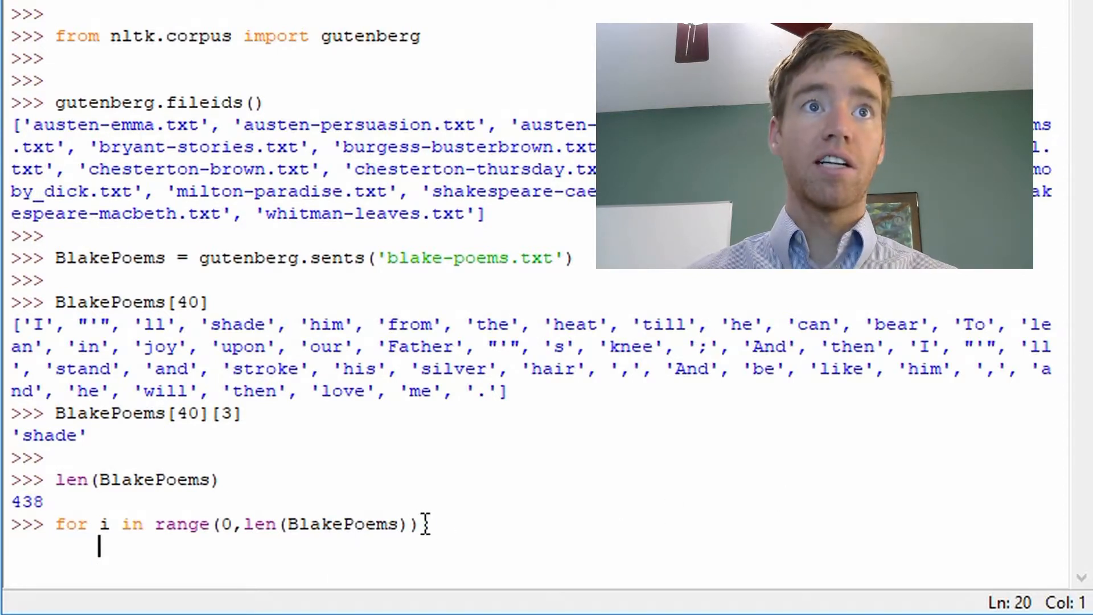
type(":")
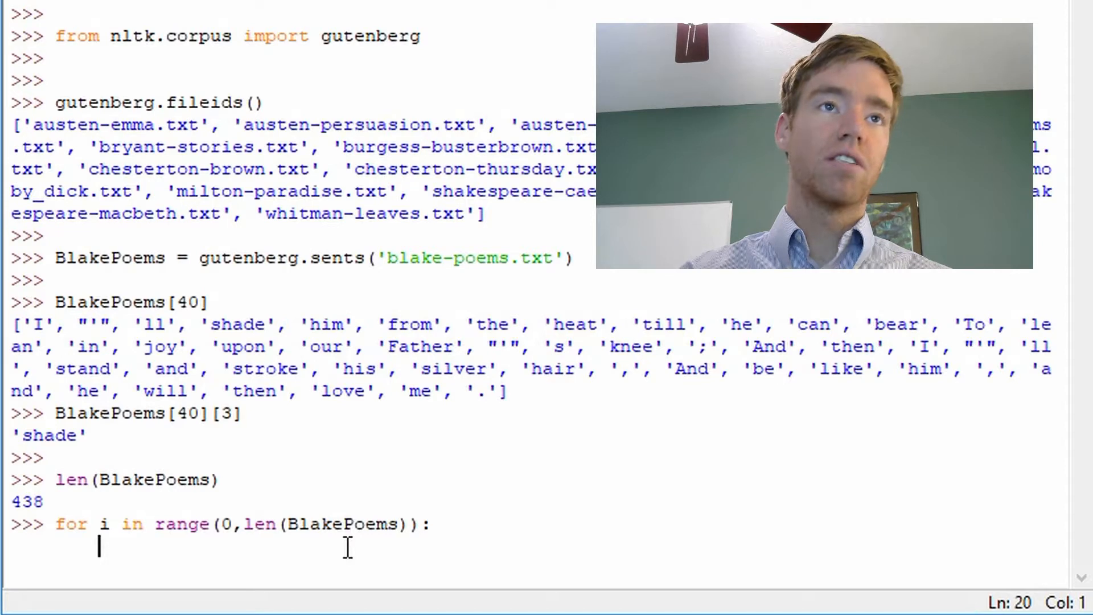
Add the condition 'if len(BlakePoems[i]) == 10:' inside the loop.
type("if")
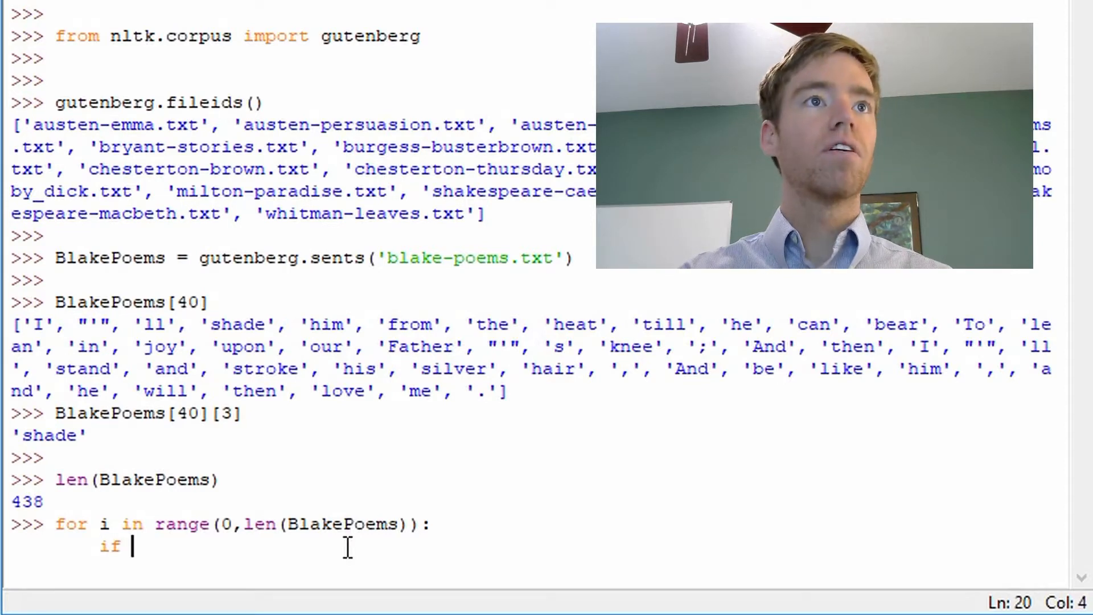
type("le")
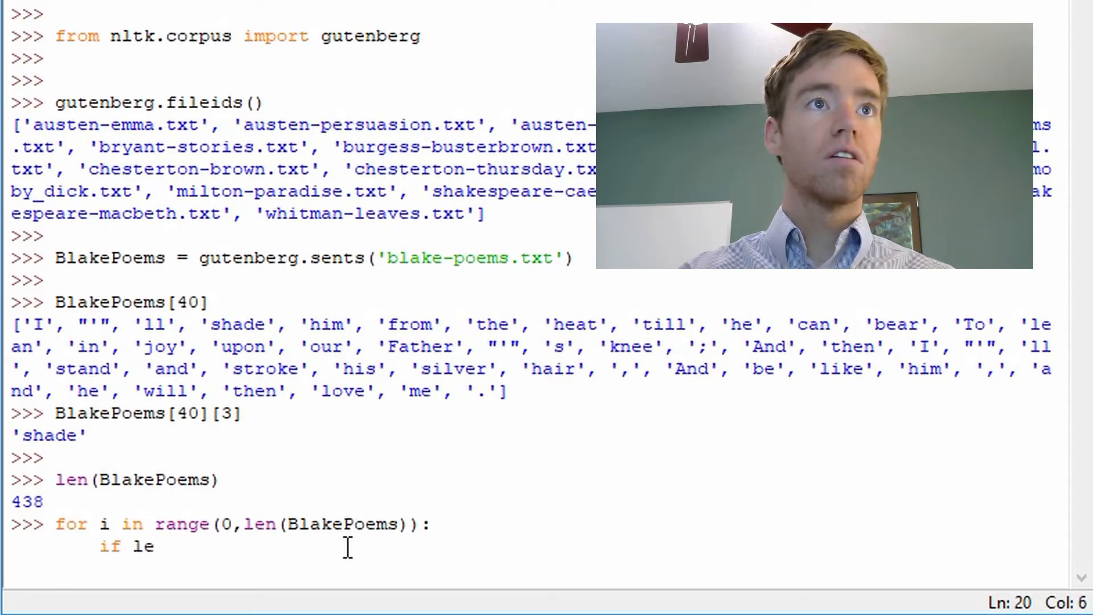
type("n(")
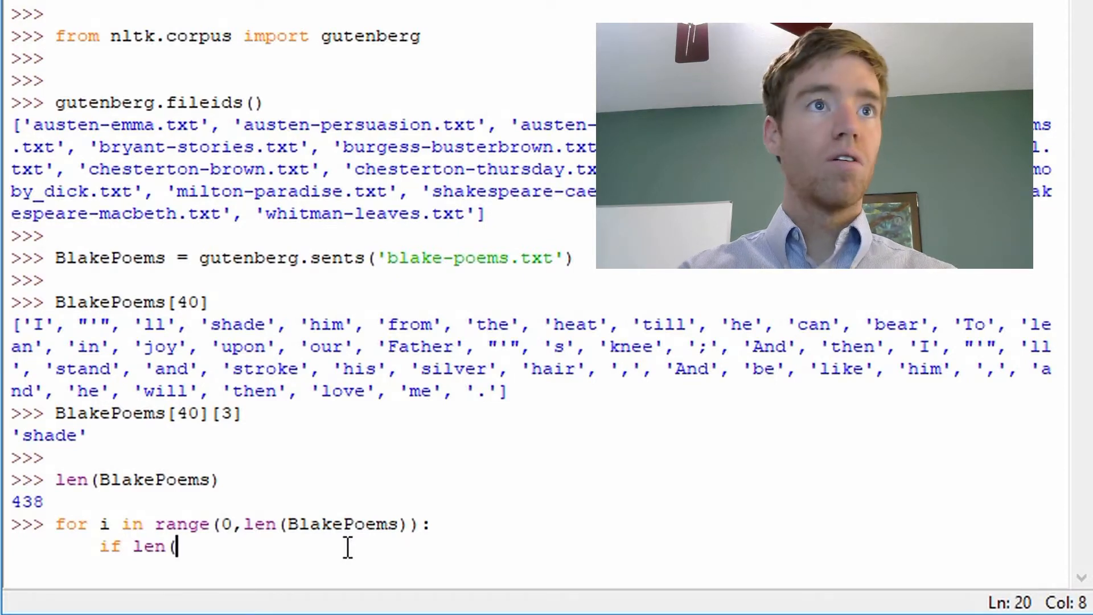
type("Bl")
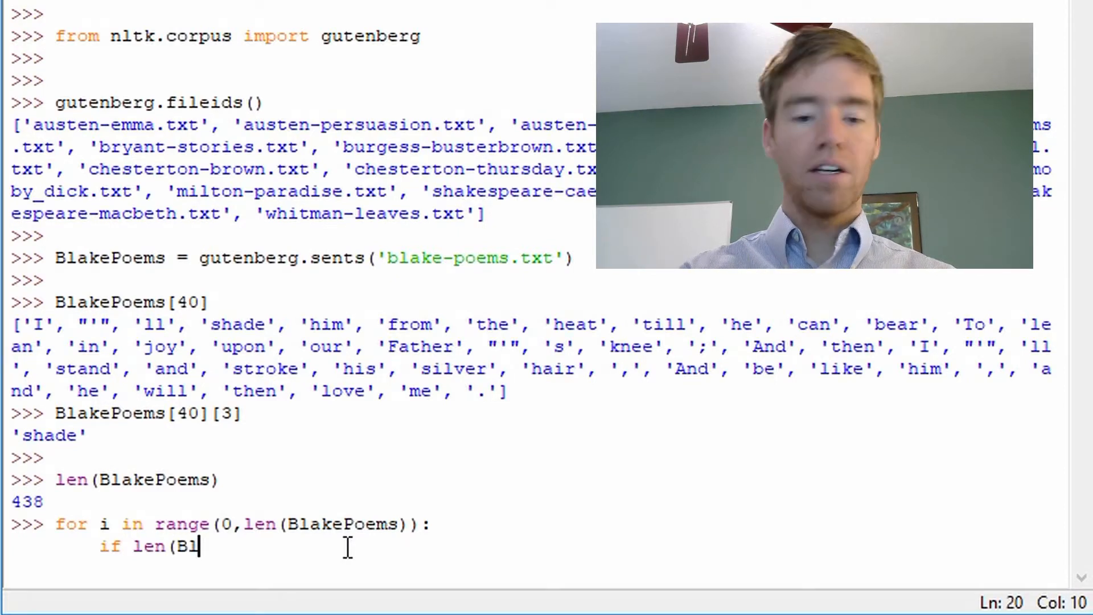
type("akePoems")
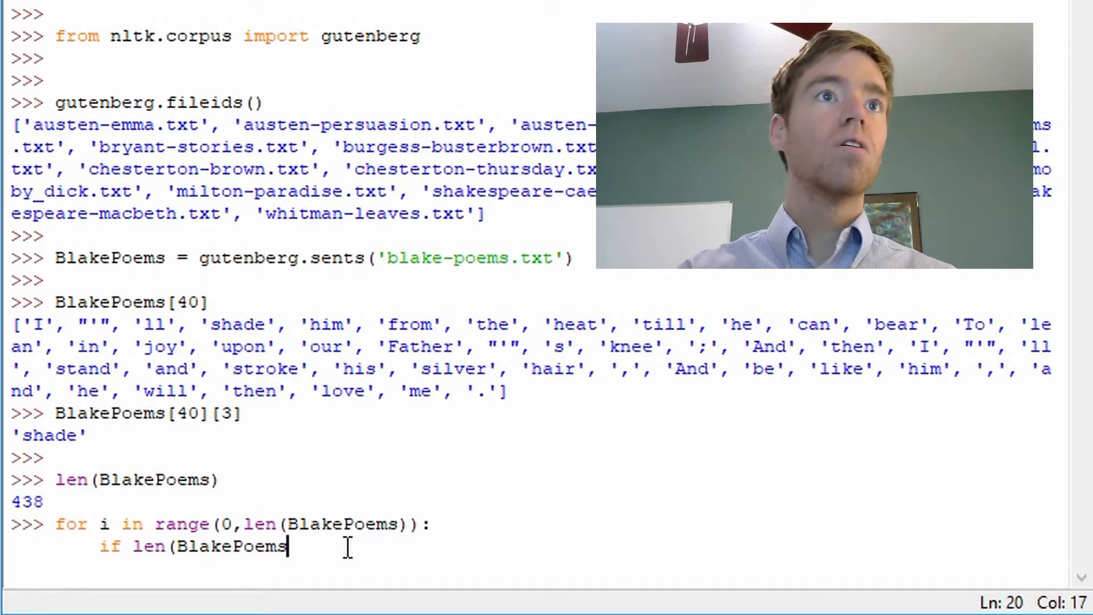
type("[")
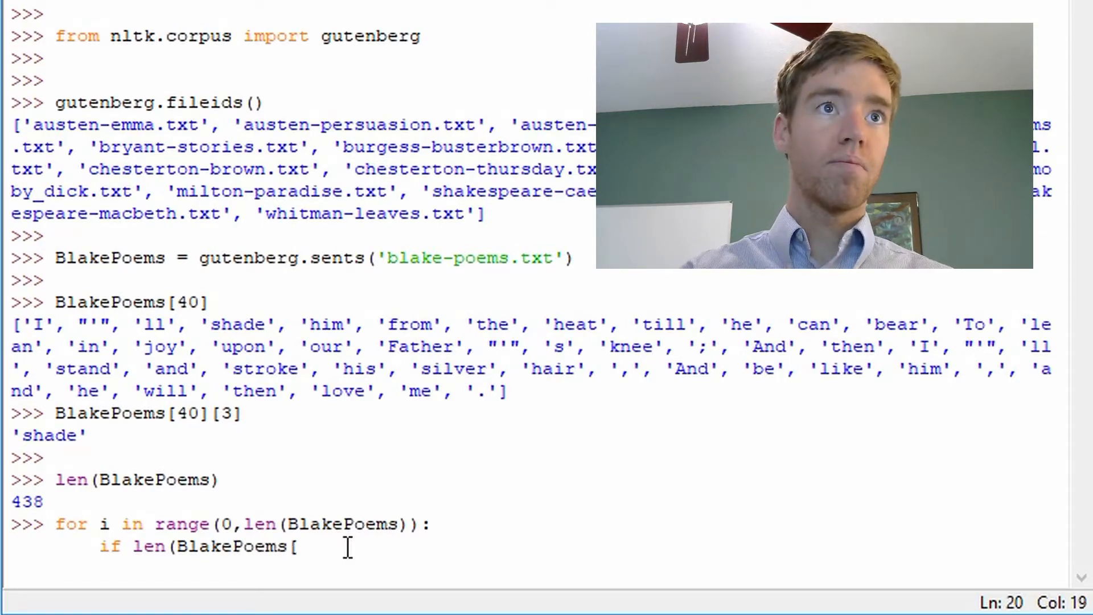
type("i]")
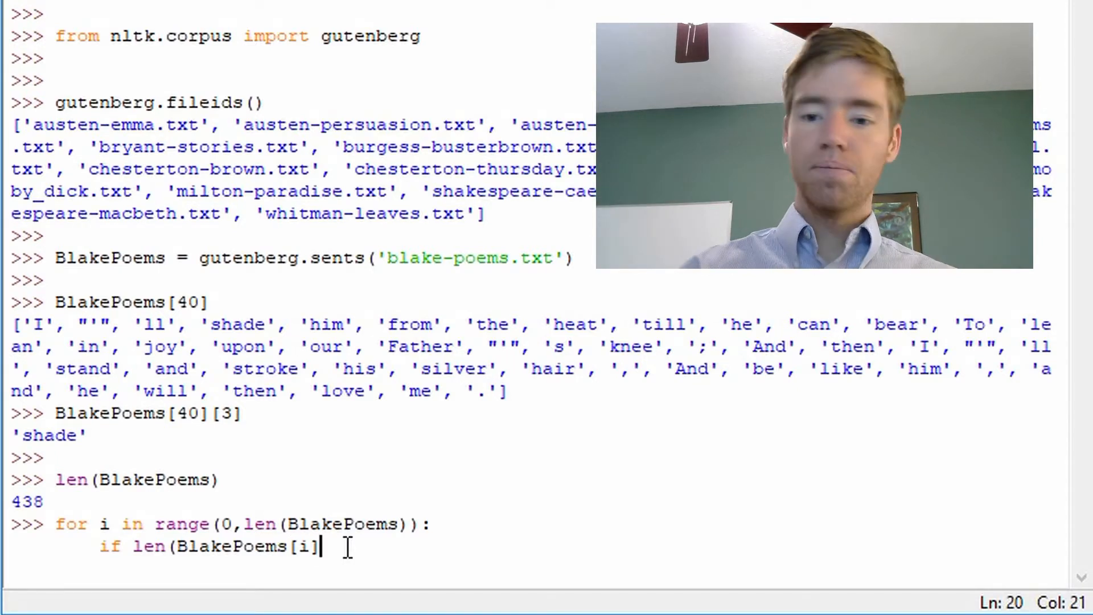
type(")")
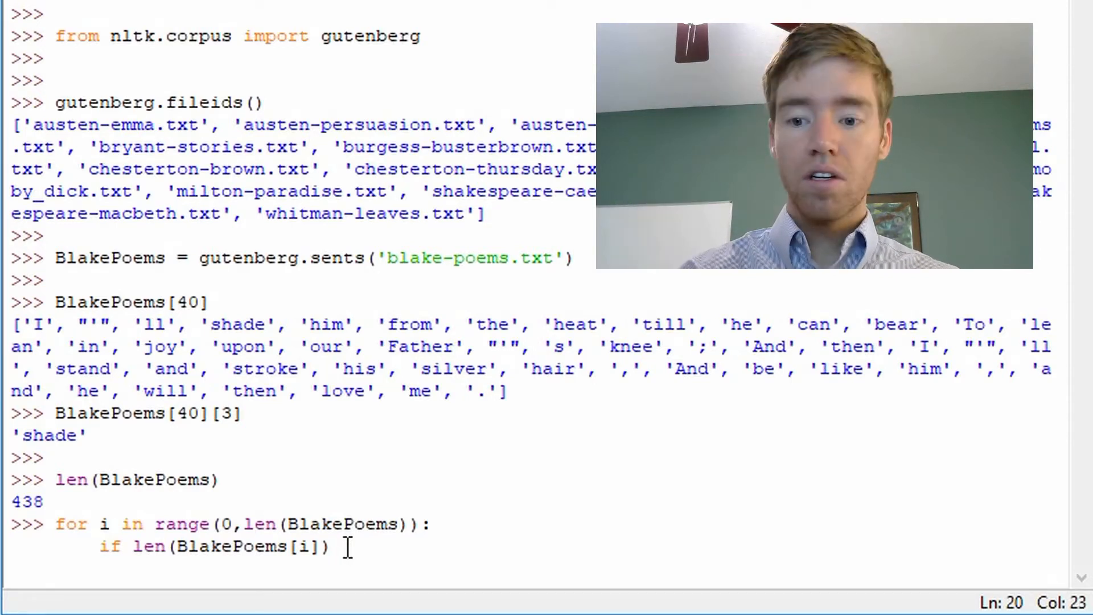
type("==")
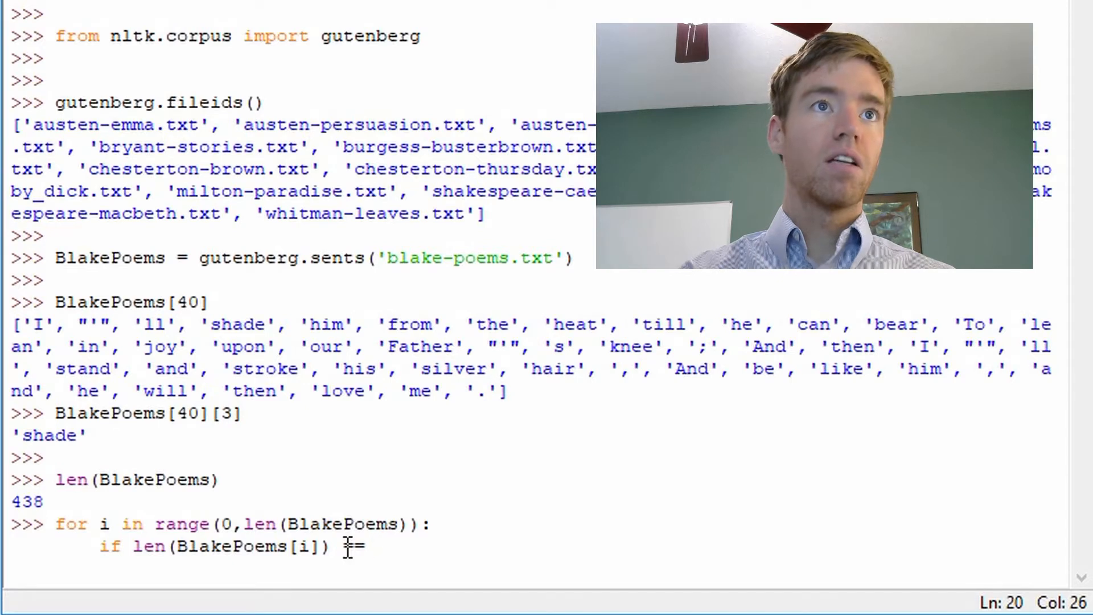
type("1")
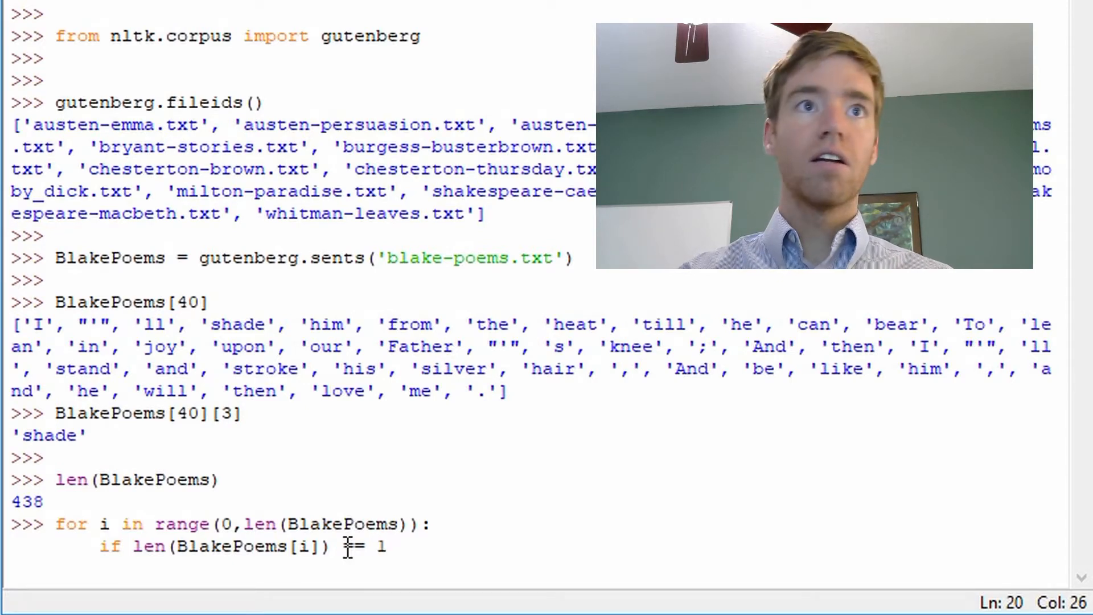
type("0")
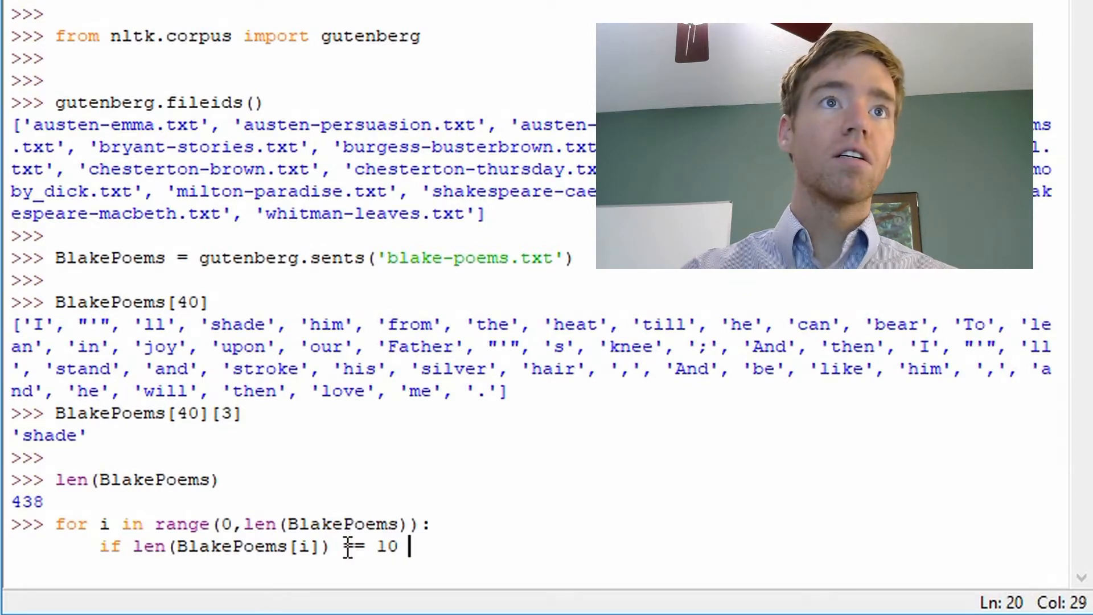
type(":")
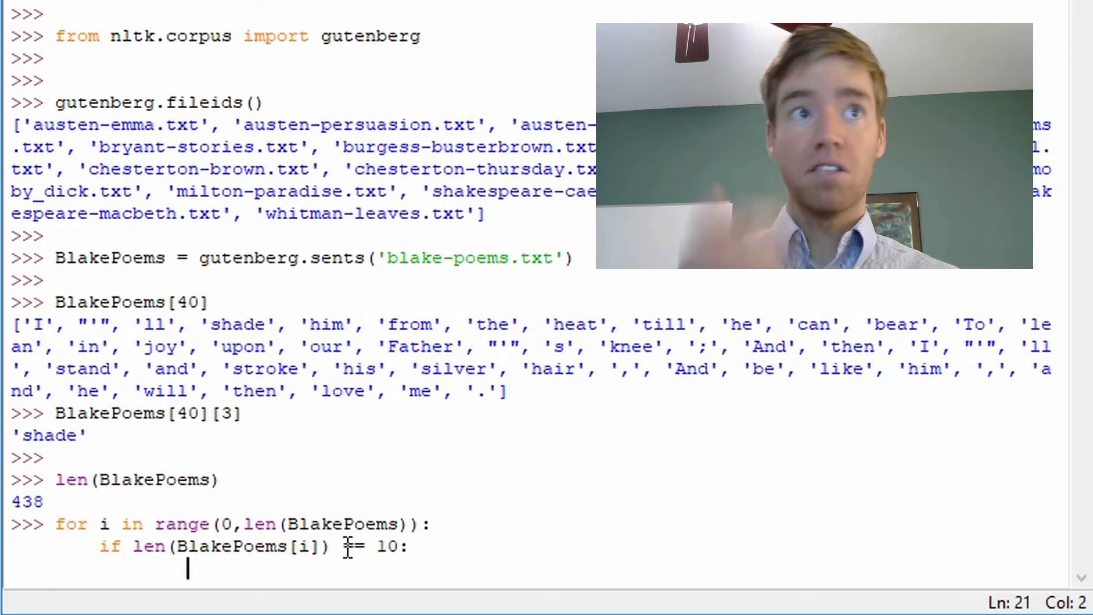
Add print(BlakePoems[i]) and run the loop, printing the six 10-token sentences.
type("print")
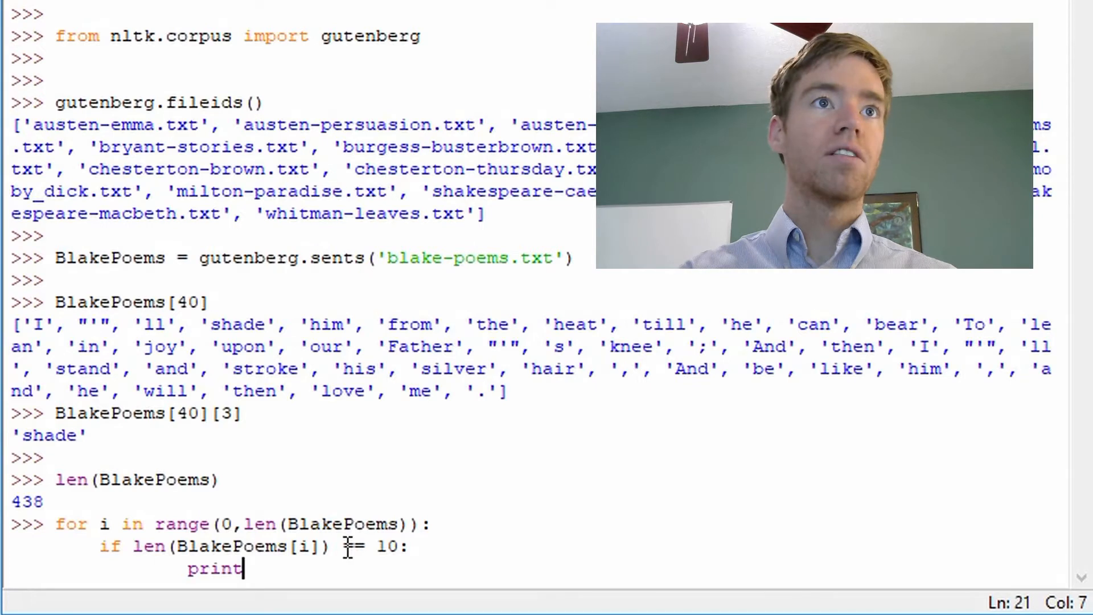
type("(Bl")
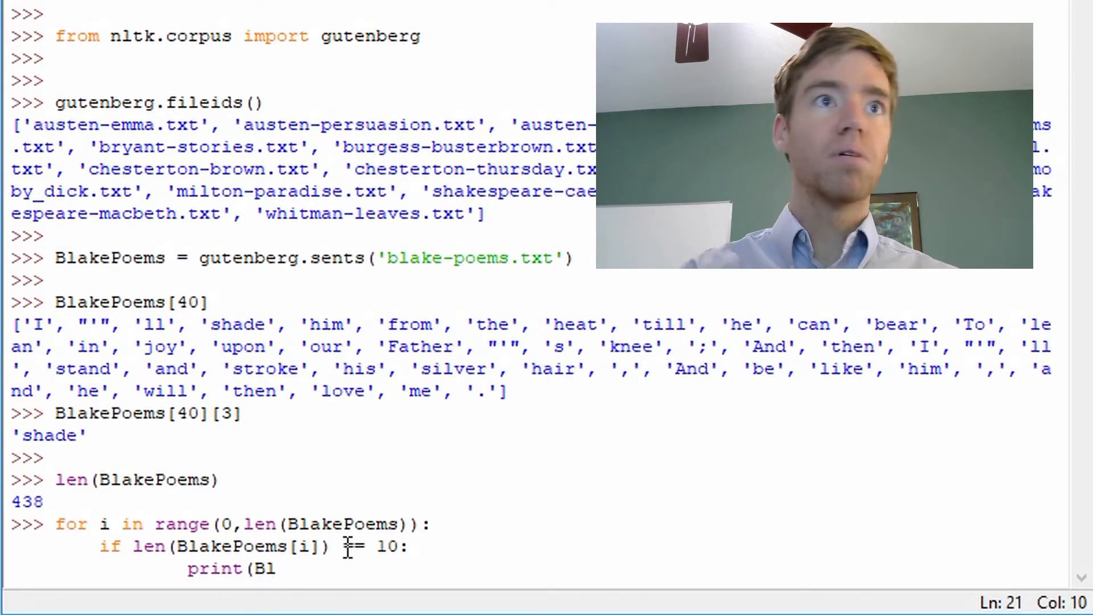
type("akePo")
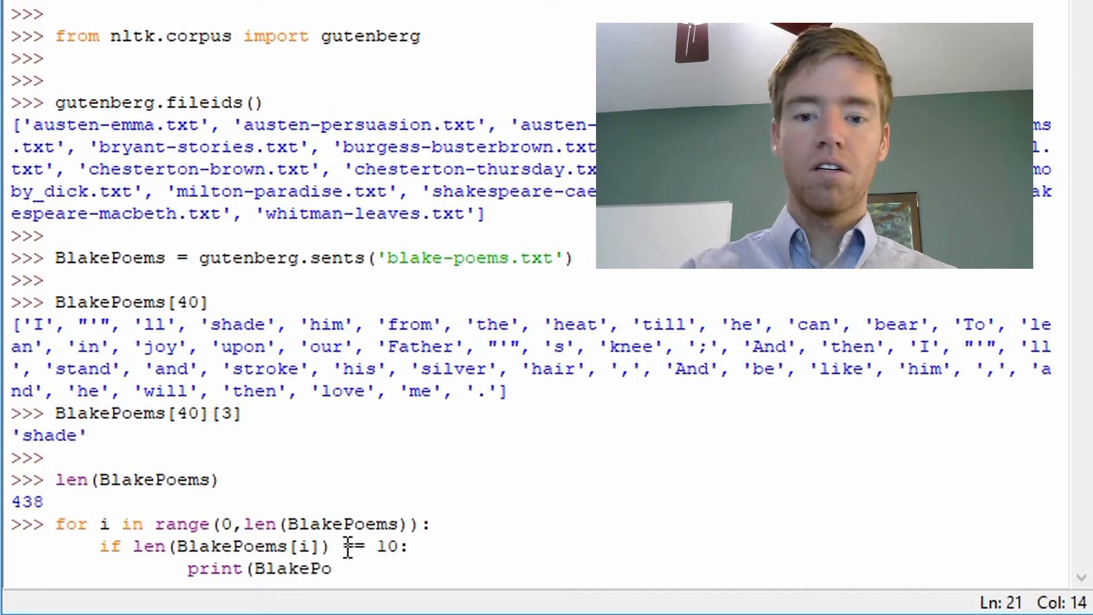
type("ems[i")
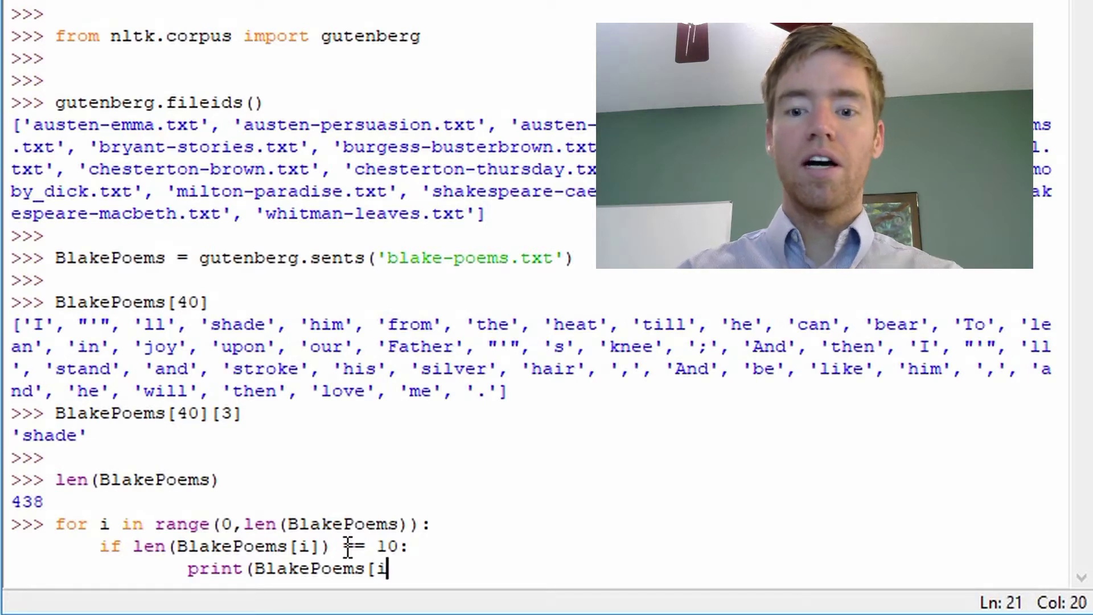
type("]")
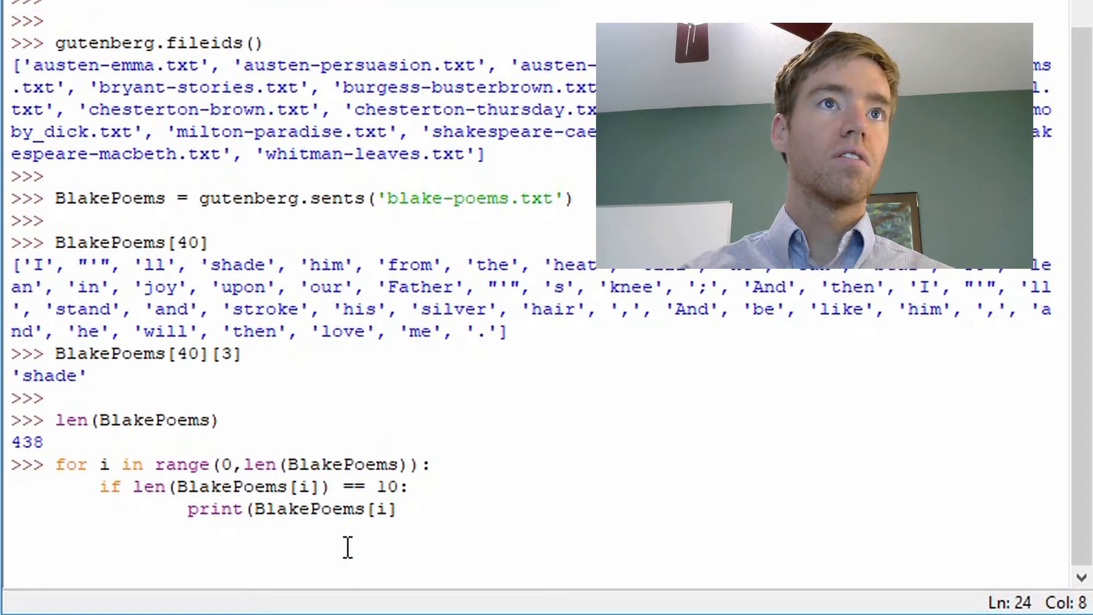
left_click(394, 509)
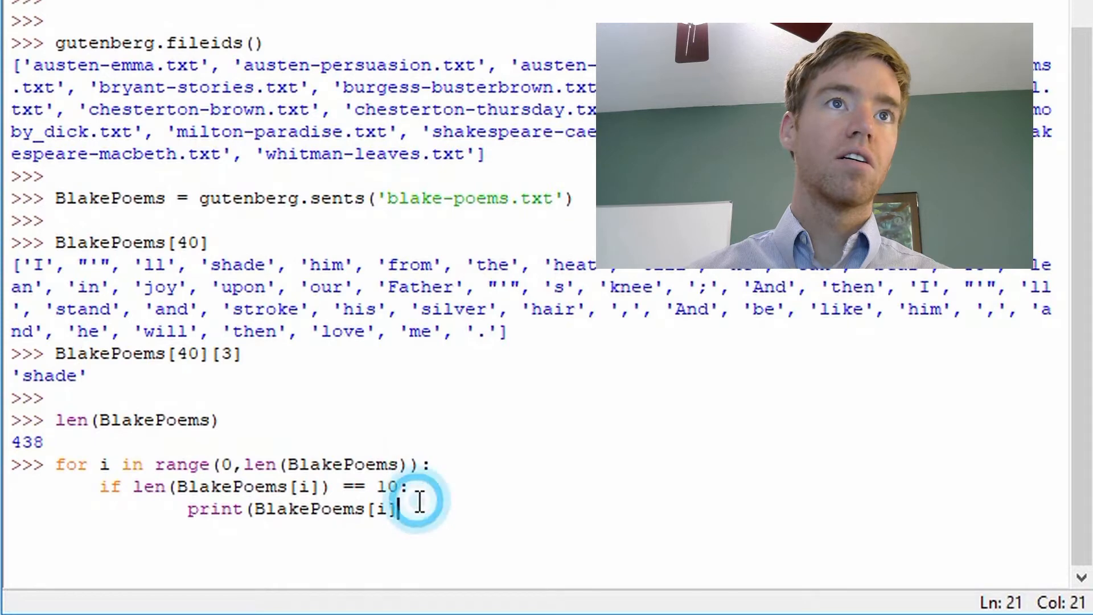
key("Return")
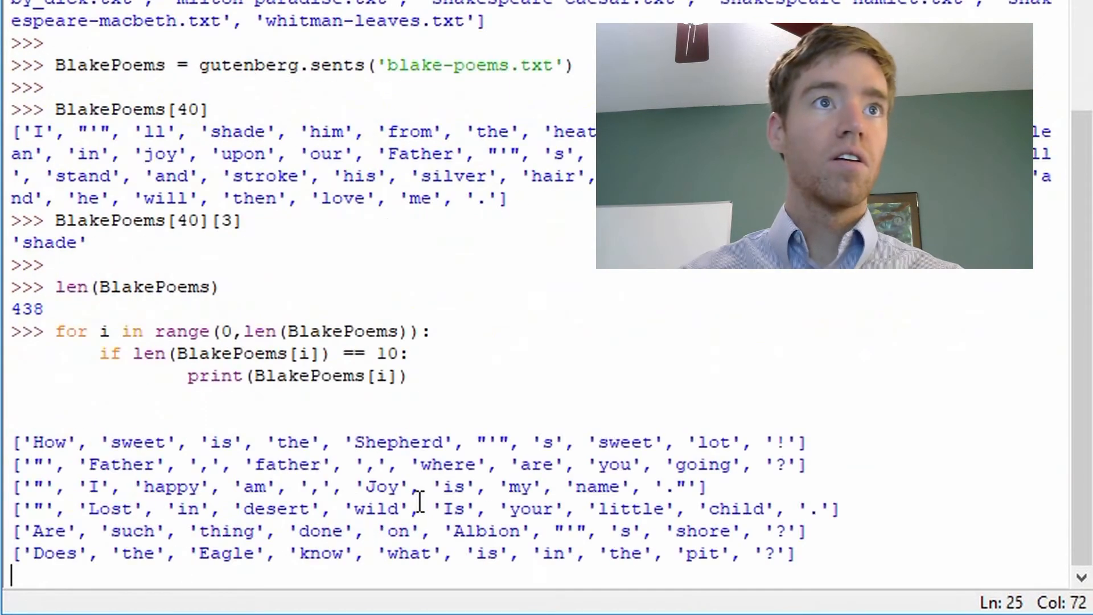
key("Return")
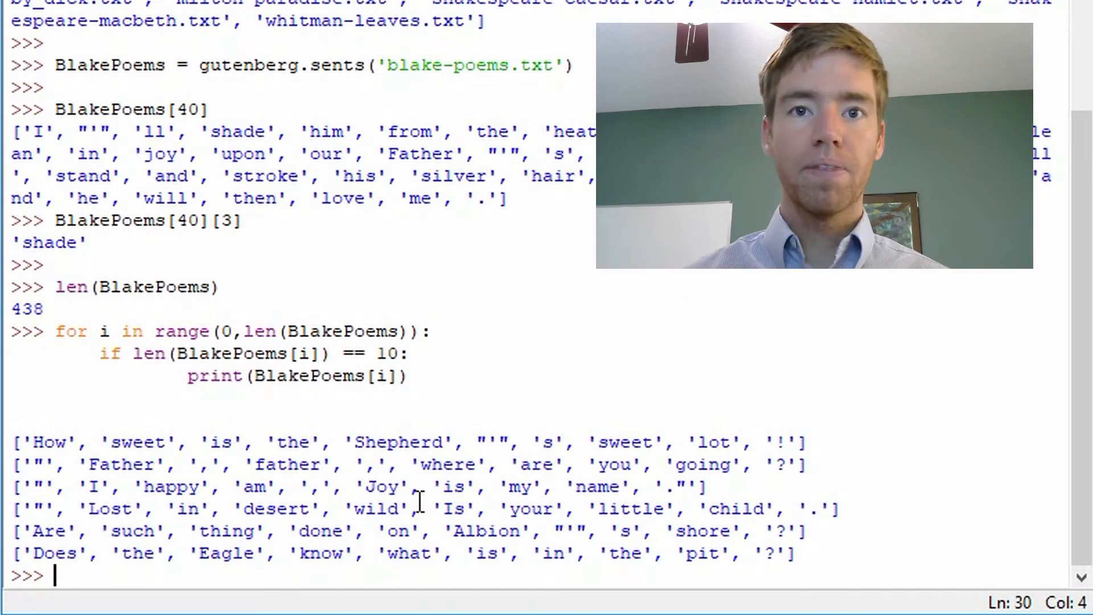